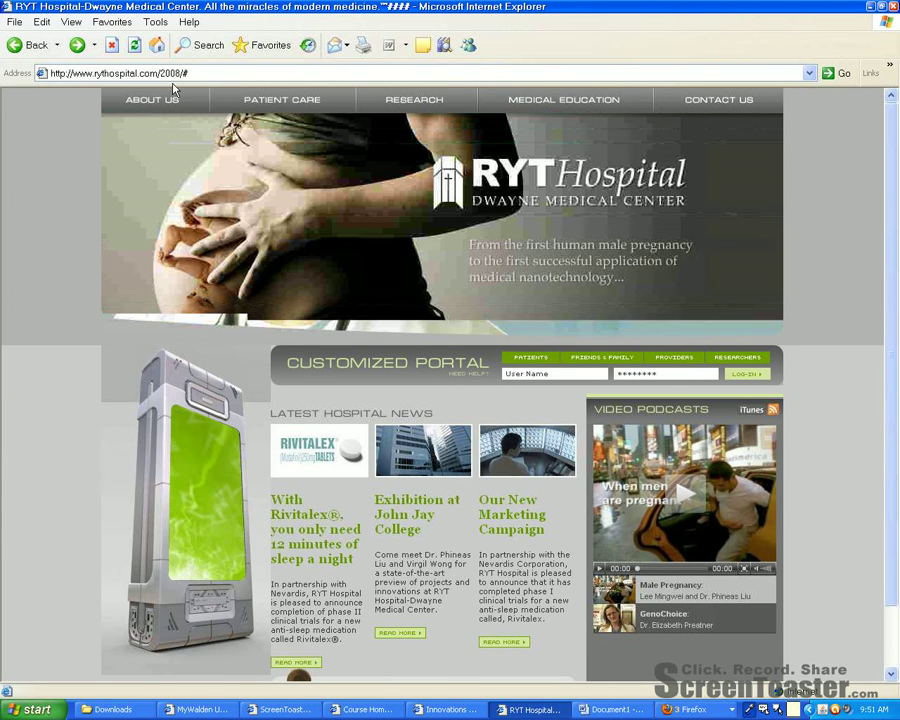
- Reach the Male Pregnancy project page and scroll through it to the US News 'Pregnant Mr. Lee' cover
{"action": "left_click", "coordinate": [120, 73]}
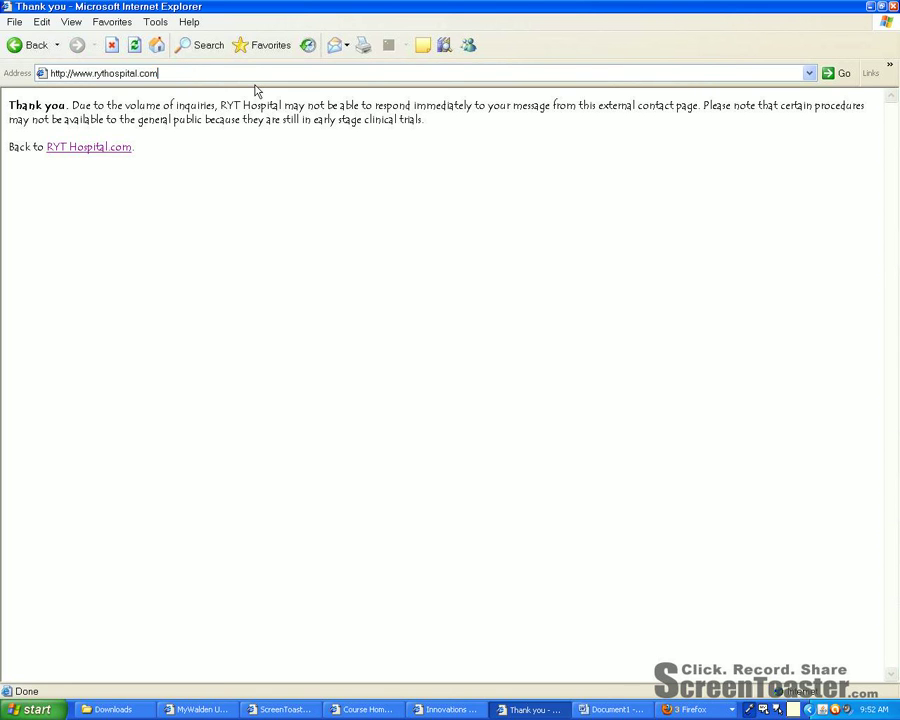
{"action": "left_click", "coordinate": [88, 147]}
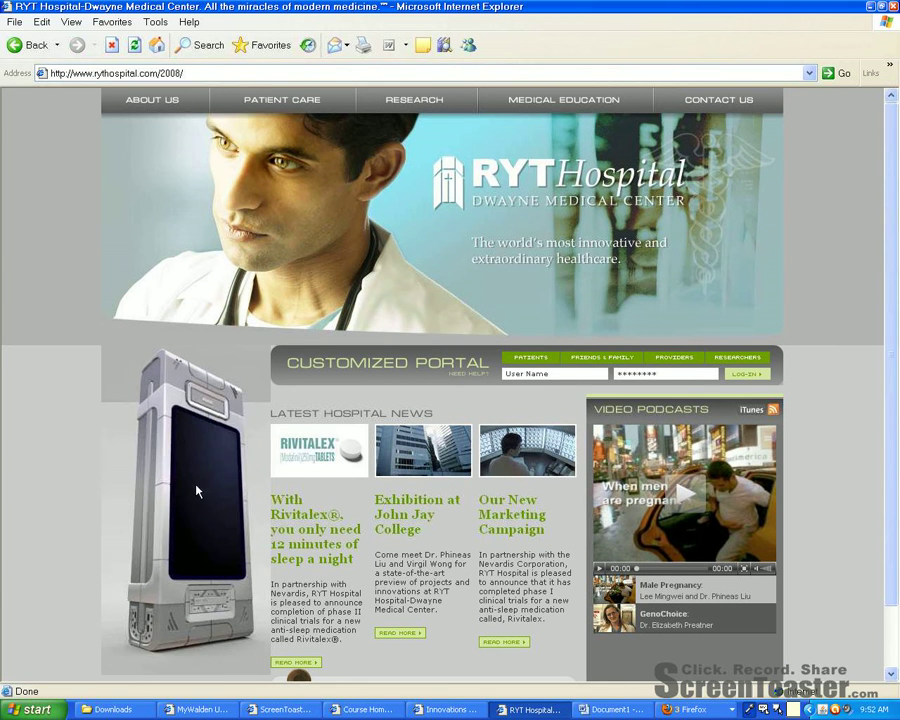
{"action": "mouse_move", "coordinate": [223, 537]}
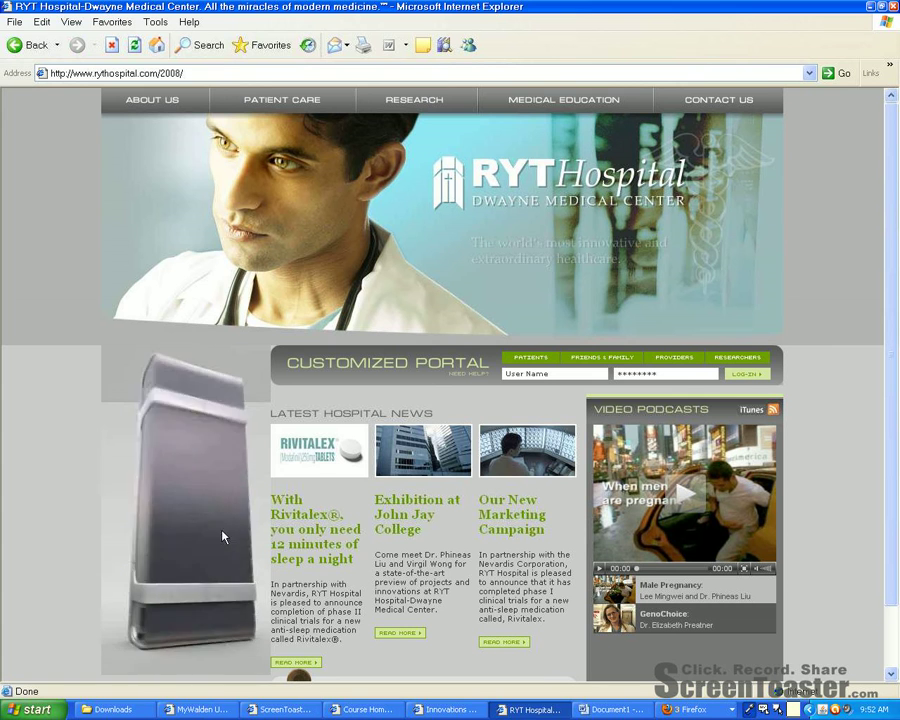
{"action": "mouse_move", "coordinate": [112, 573]}
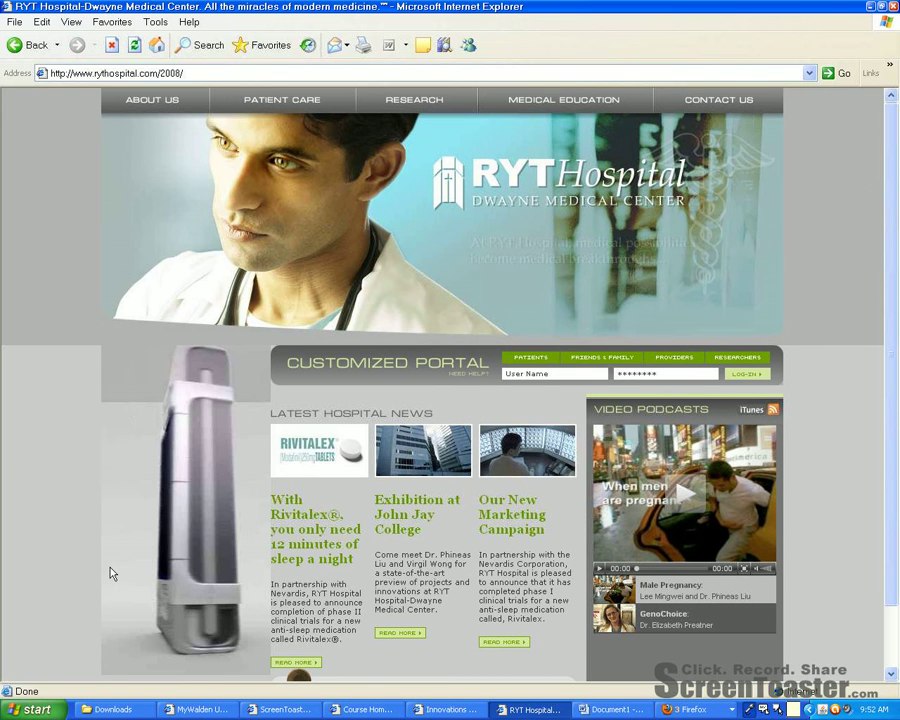
{"action": "scroll", "scroll_direction": "down", "scroll_amount": 3}
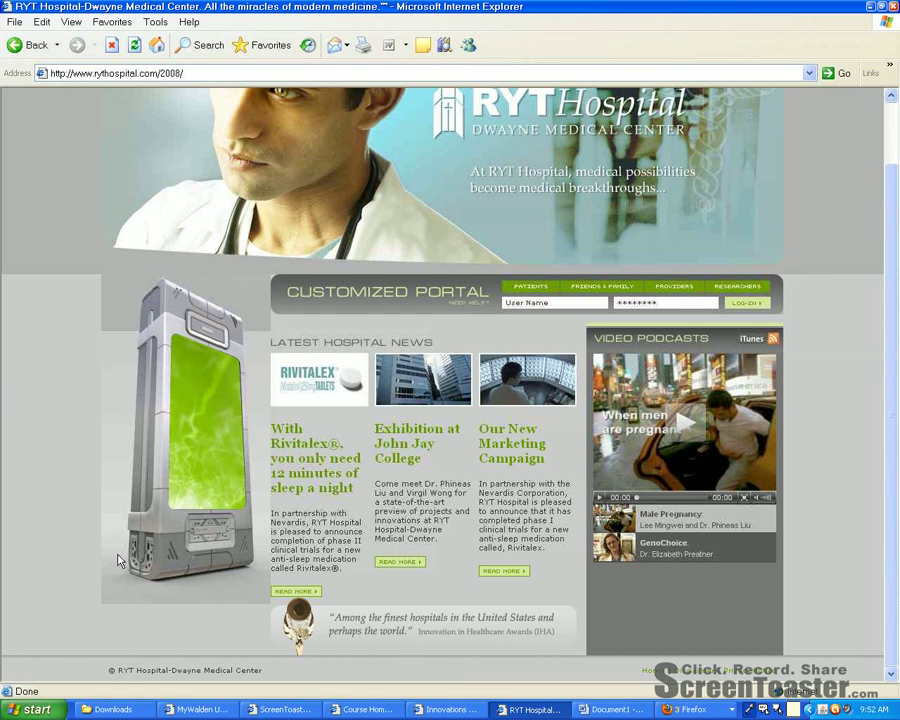
{"action": "mouse_move", "coordinate": [218, 484]}
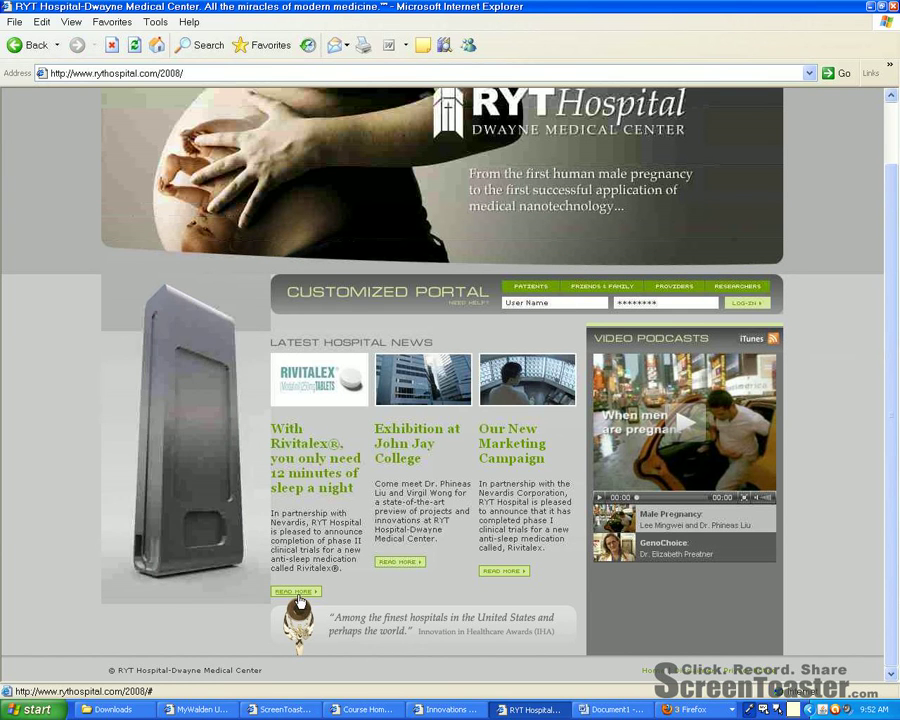
{"action": "scroll", "scroll_direction": "up", "scroll_amount": 3}
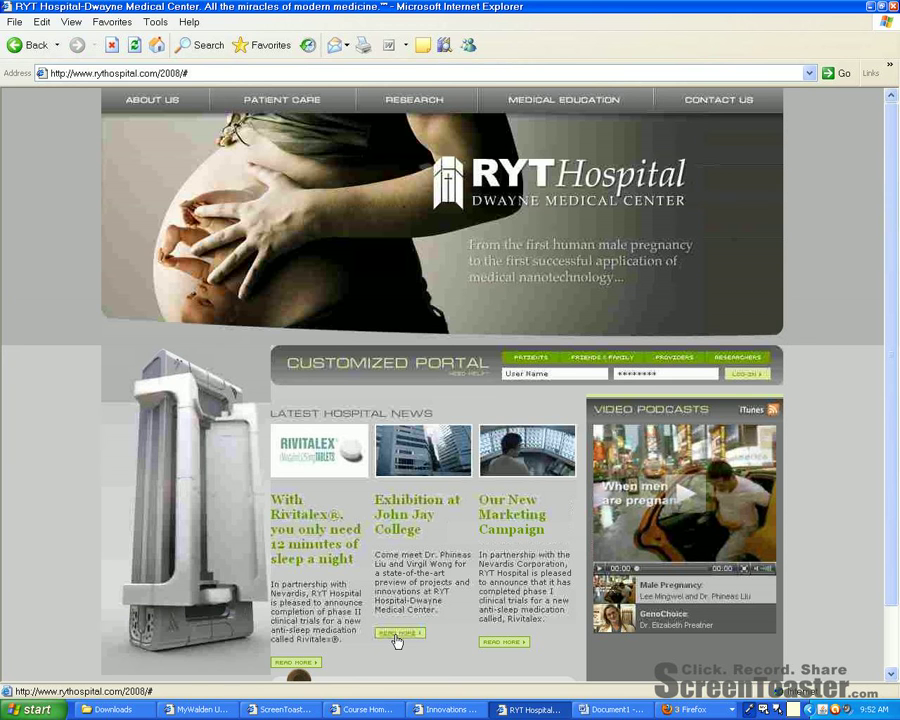
{"action": "scroll", "scroll_direction": "down", "scroll_amount": 3}
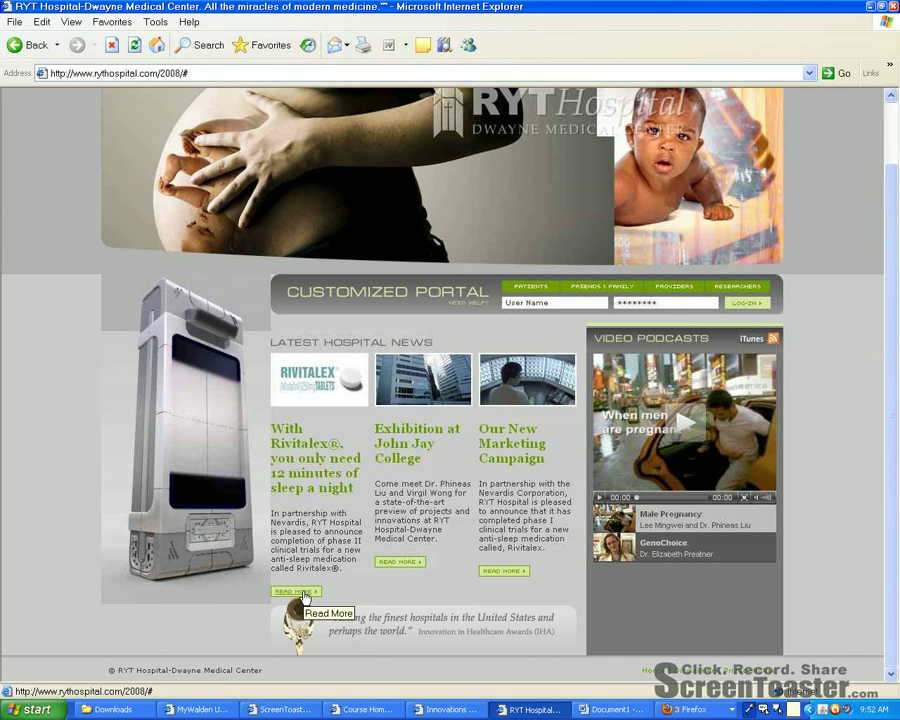
{"action": "scroll", "scroll_direction": "up", "scroll_amount": 3}
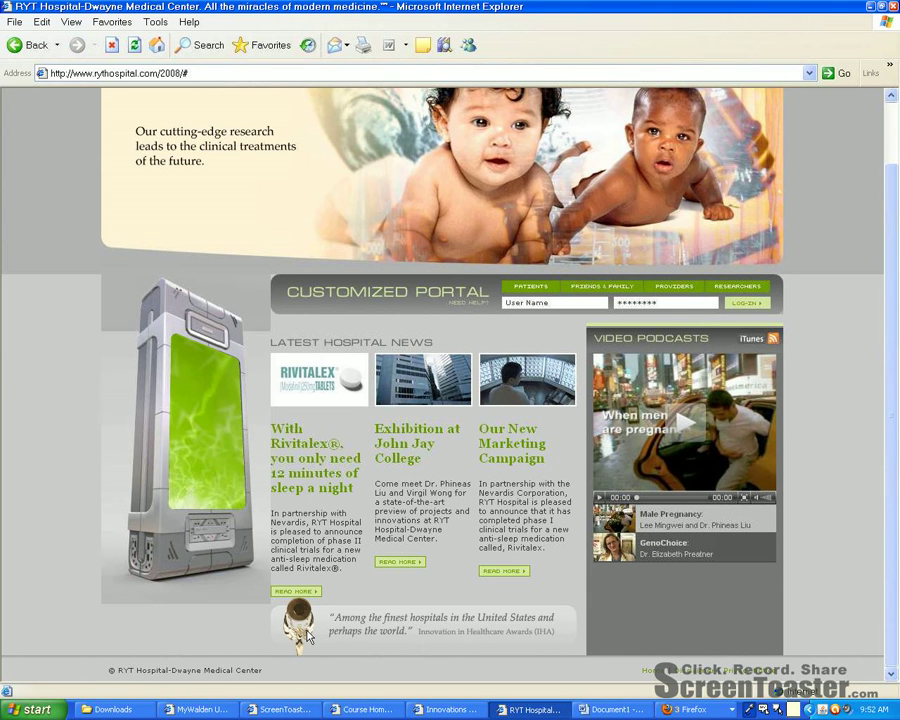
{"action": "mouse_move", "coordinate": [300, 635]}
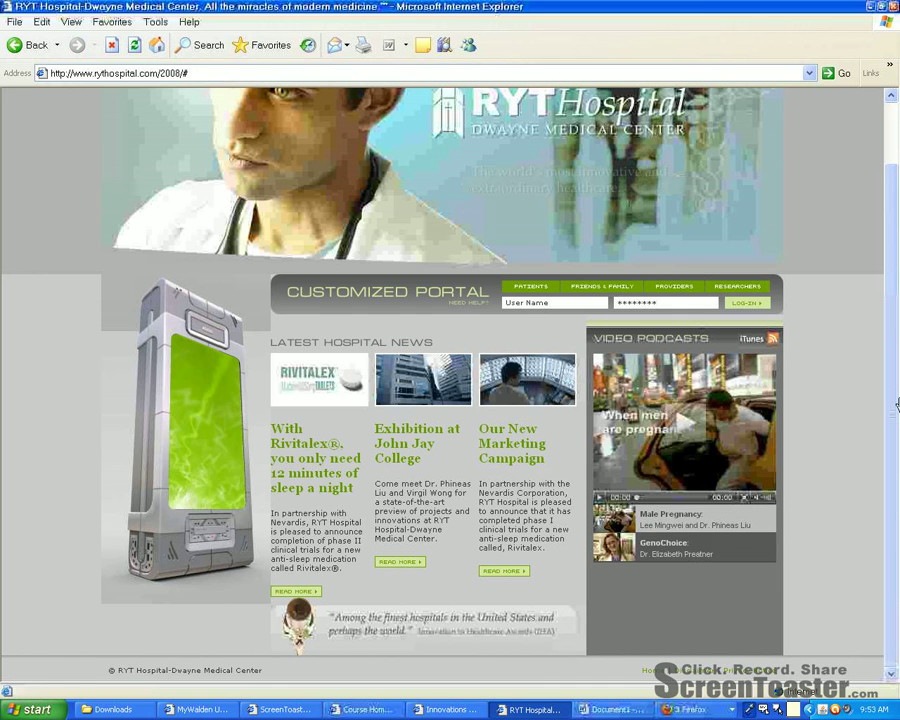
{"action": "scroll", "scroll_direction": "up", "scroll_amount": 3}
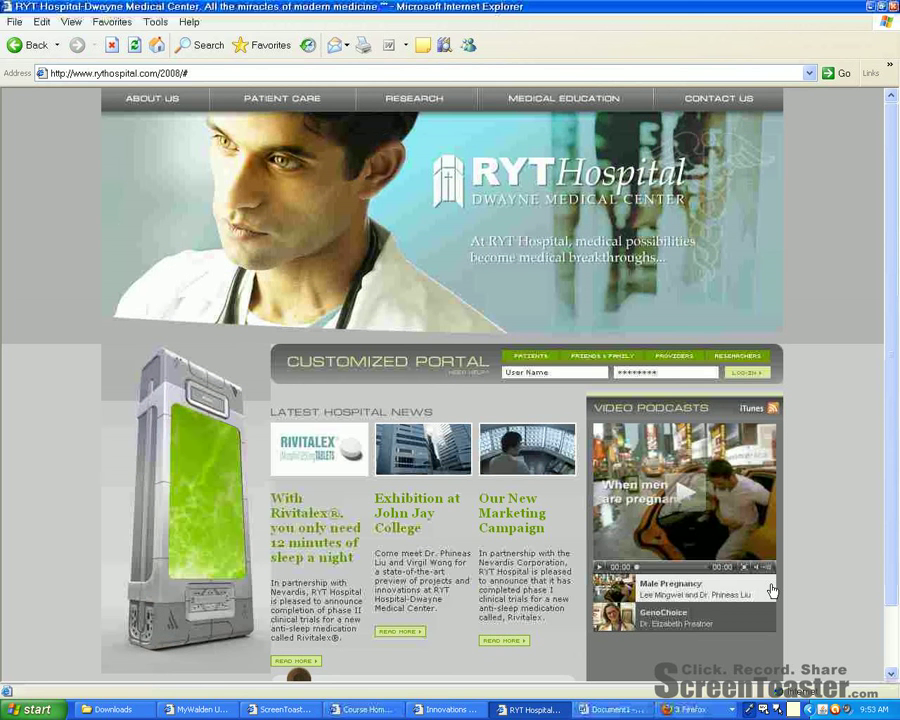
{"action": "scroll", "scroll_direction": "down", "scroll_amount": 3}
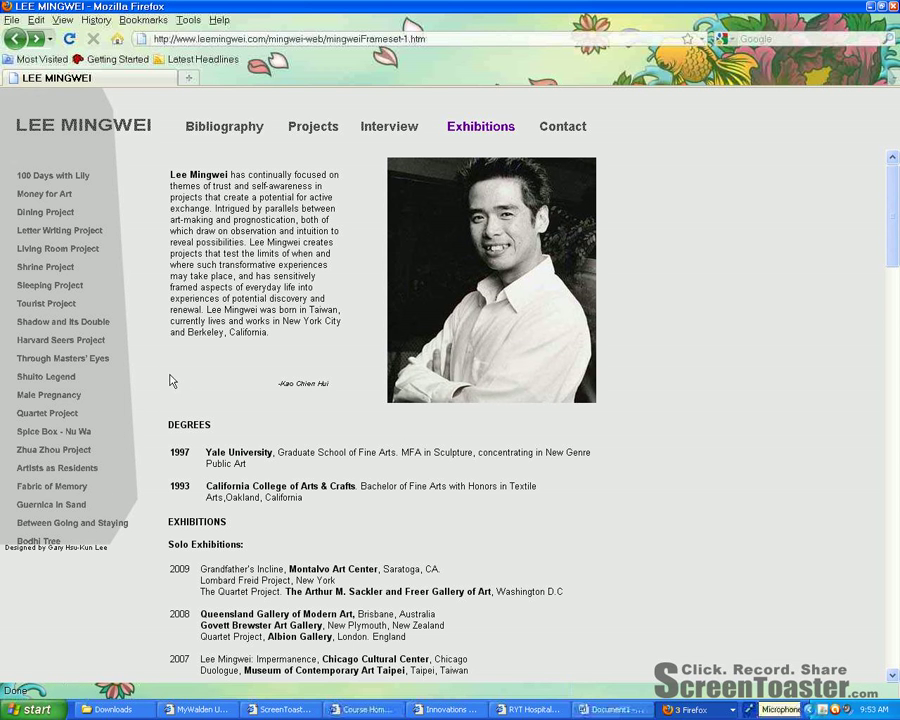
{"action": "mouse_move", "coordinate": [265, 238]}
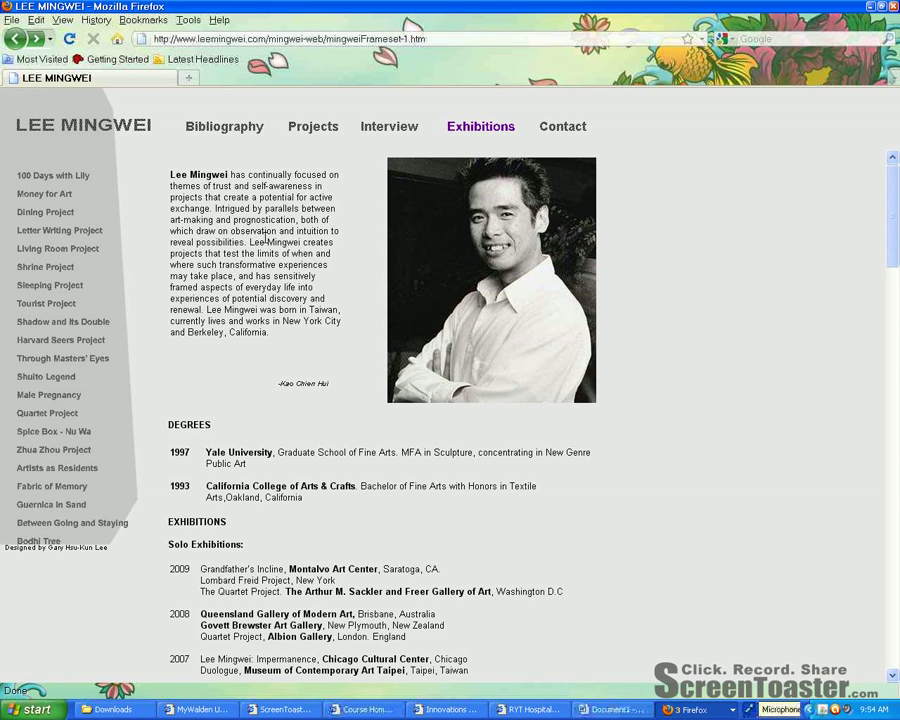
{"action": "mouse_move", "coordinate": [37, 373]}
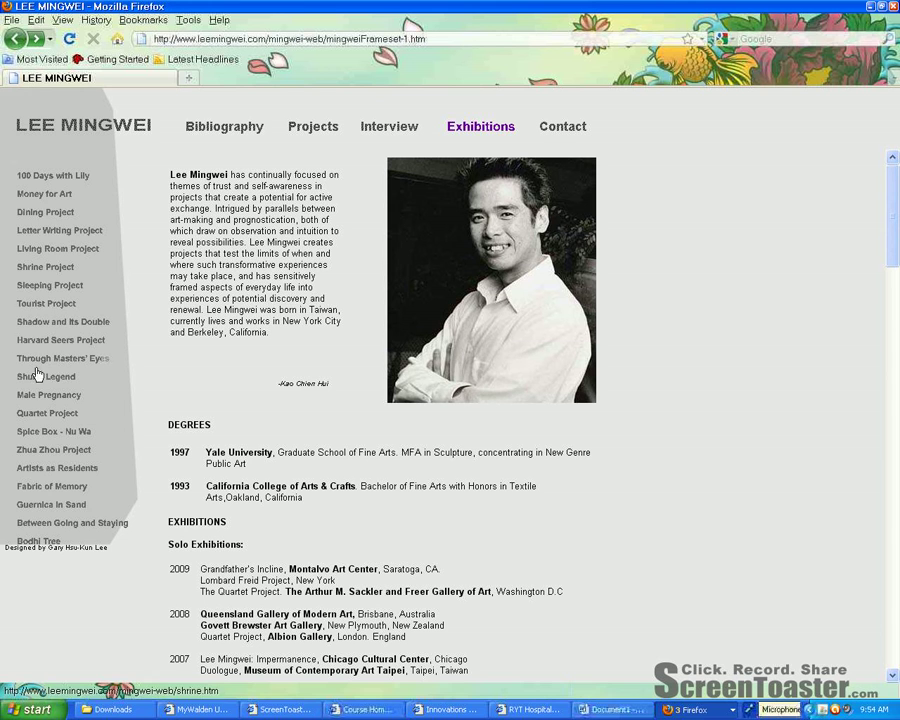
{"action": "mouse_move", "coordinate": [201, 397]}
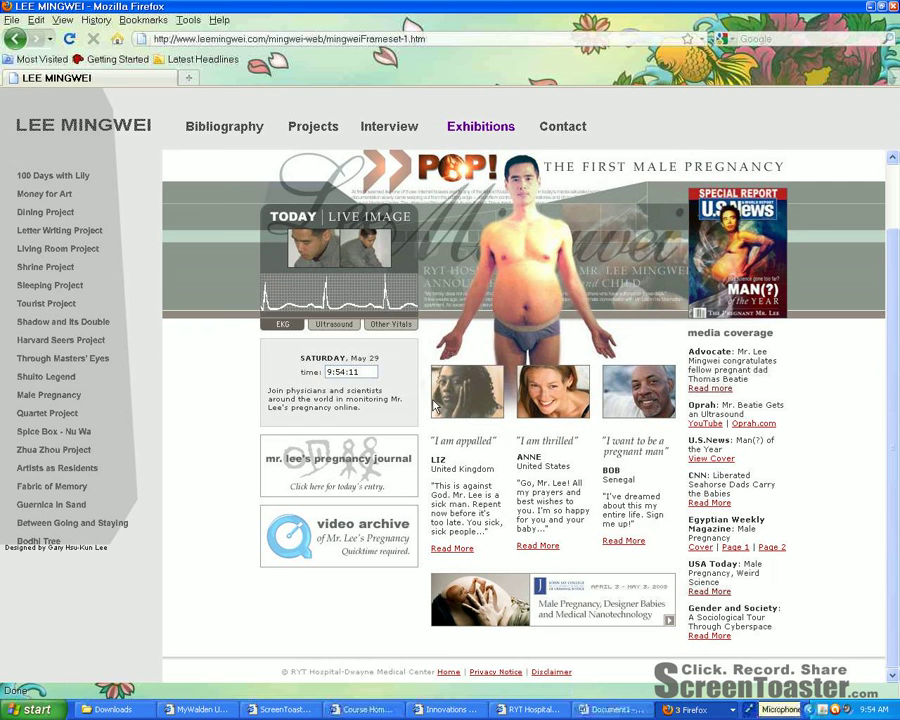
{"action": "mouse_move", "coordinate": [483, 419]}
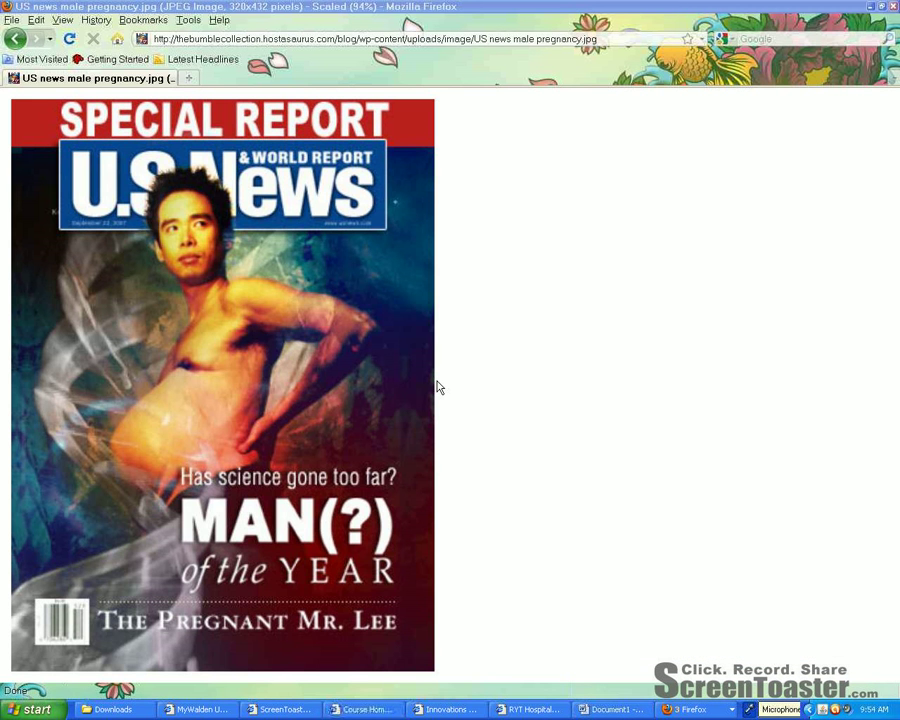
{"action": "mouse_move", "coordinate": [294, 340]}
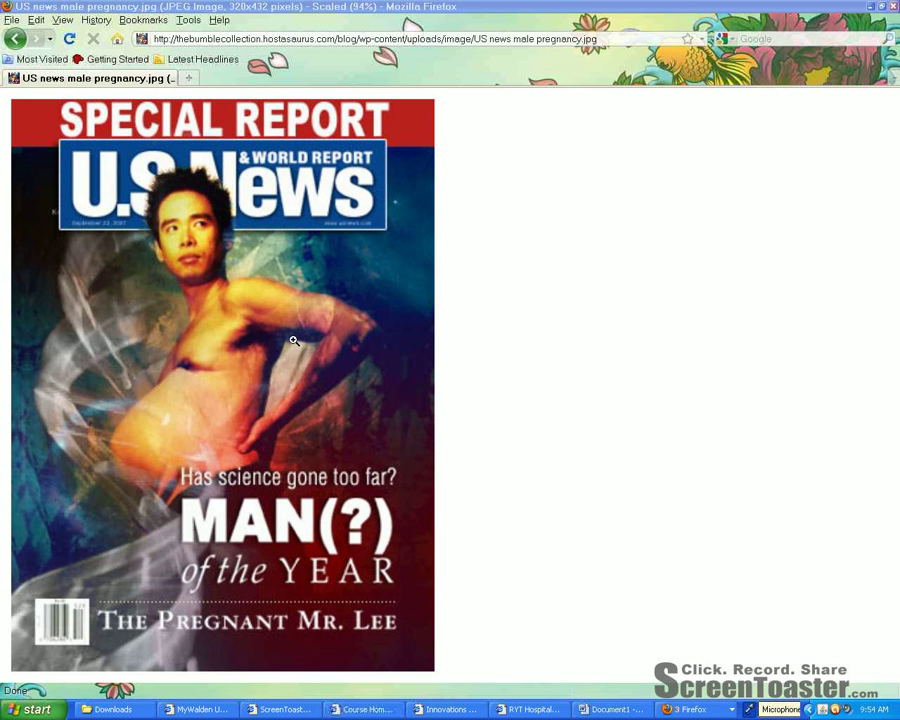
{"action": "mouse_move", "coordinate": [219, 326]}
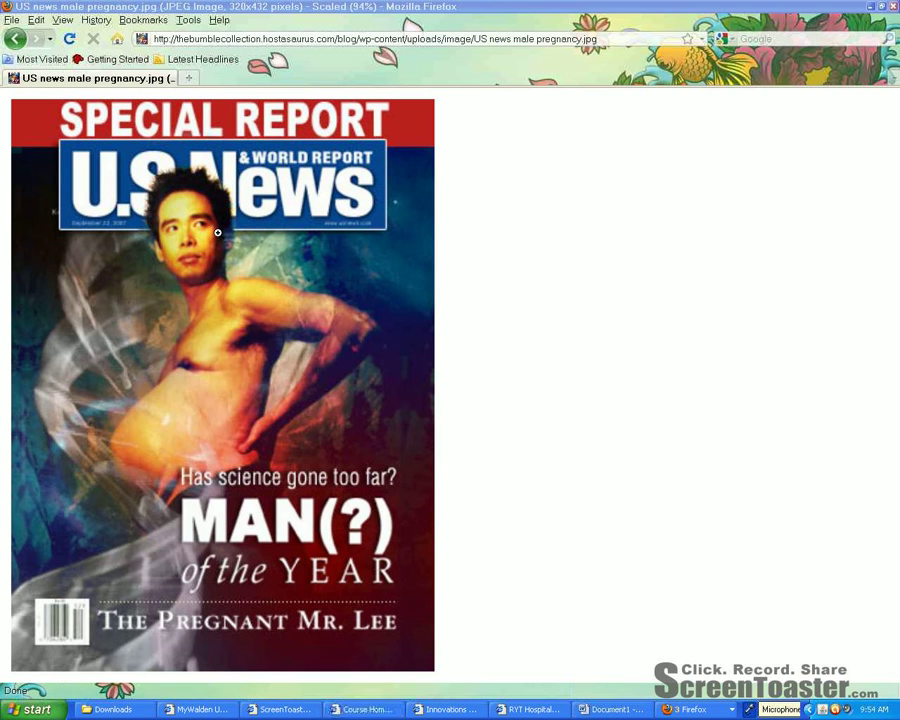
{"action": "mouse_move", "coordinate": [273, 543]}
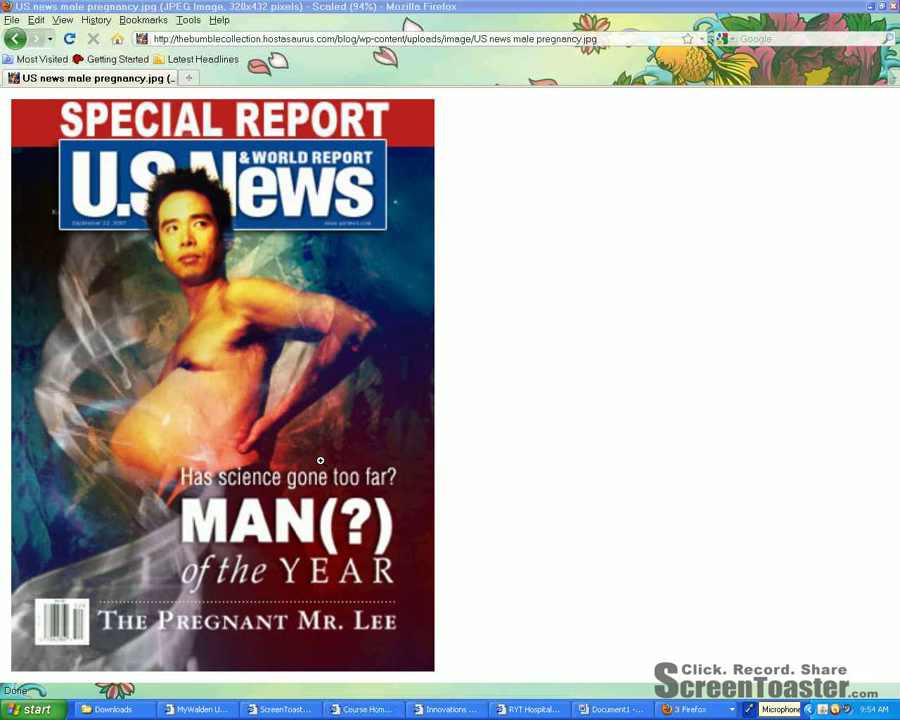
- Resize the US News male pregnancy cover to read it, then return to the RYT Hospital window
{"action": "left_click", "coordinate": [320, 460]}
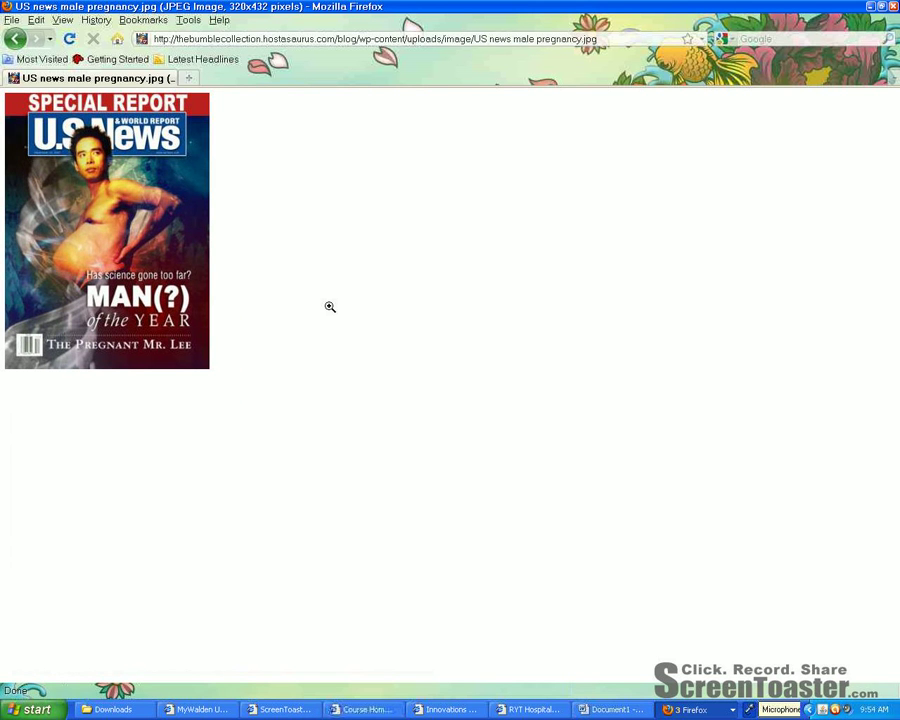
{"action": "left_click", "coordinate": [107, 230]}
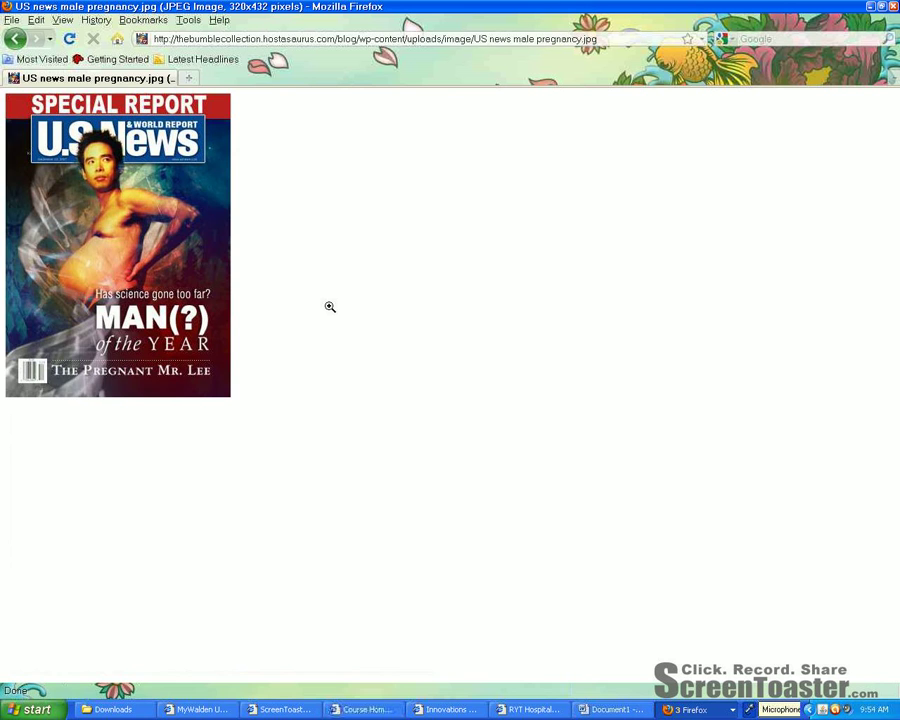
{"action": "left_click", "coordinate": [330, 306]}
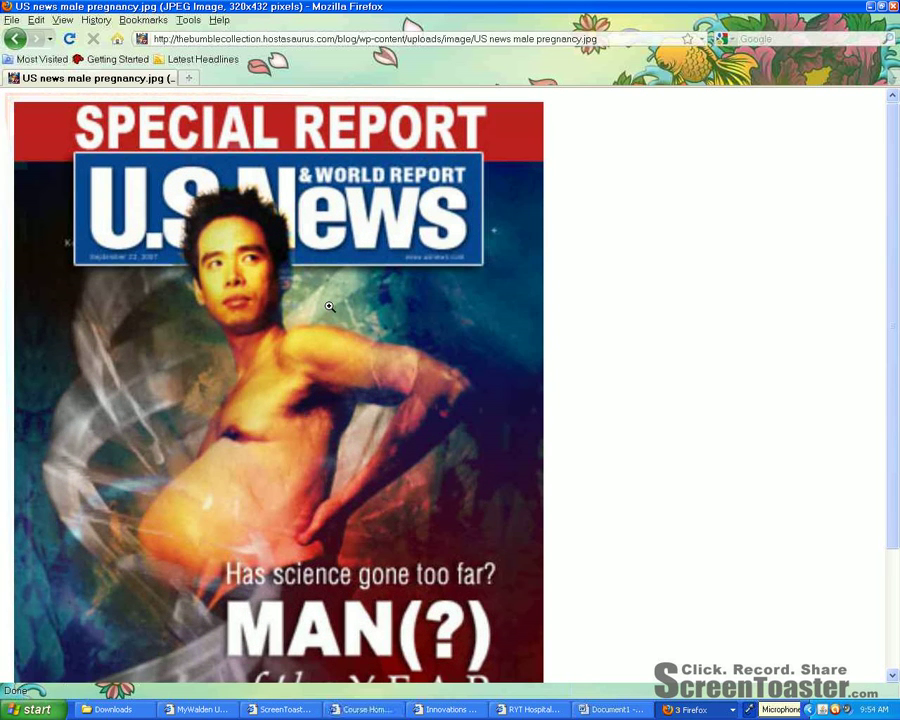
{"action": "left_click", "coordinate": [330, 306]}
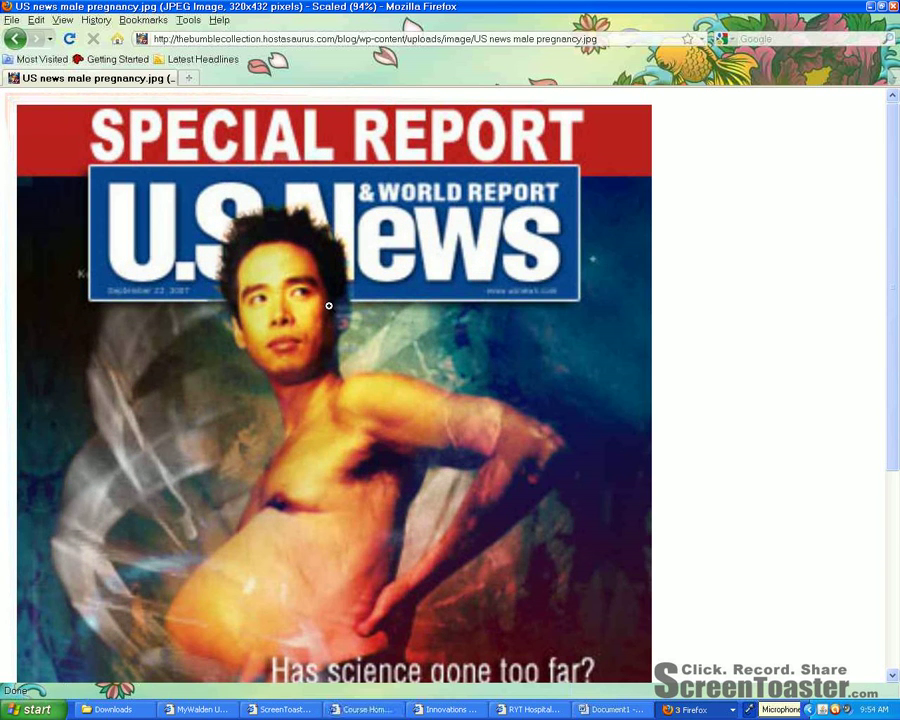
{"action": "mouse_move", "coordinate": [128, 296]}
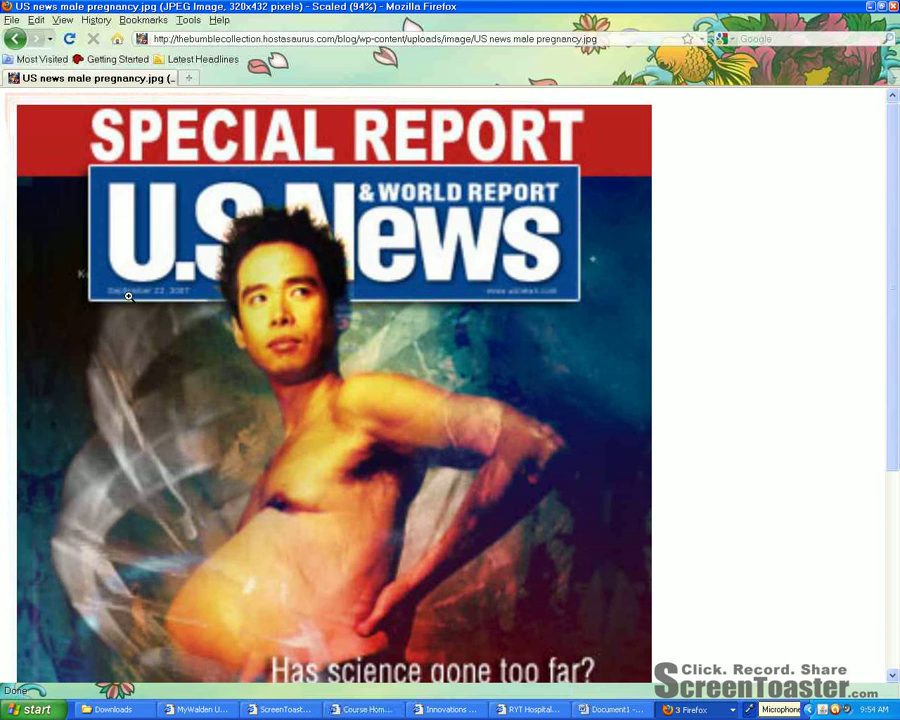
{"action": "mouse_move", "coordinate": [127, 186]}
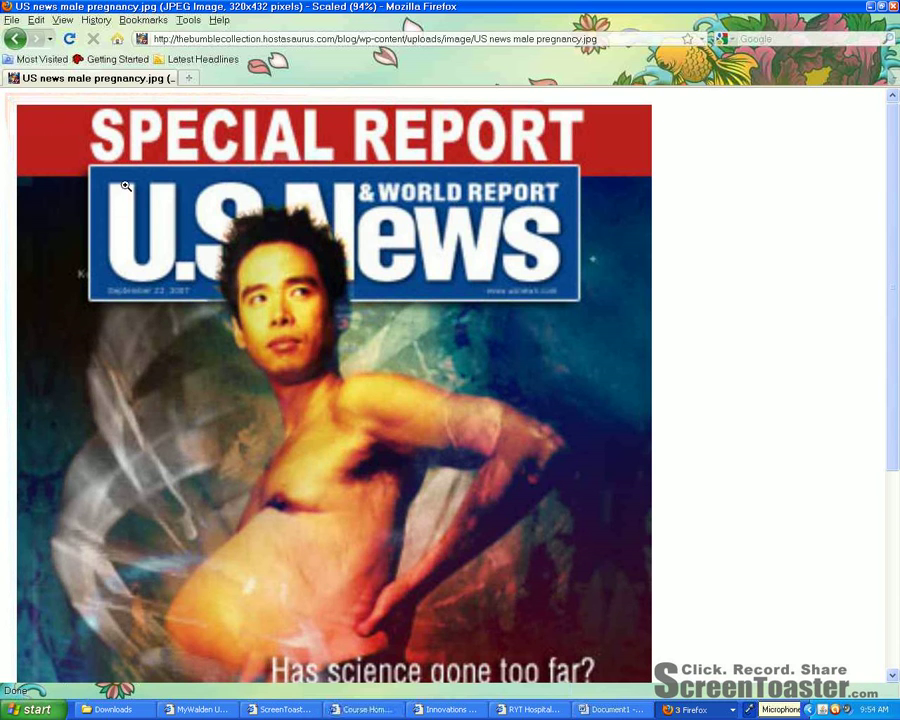
{"action": "mouse_move", "coordinate": [86, 285]}
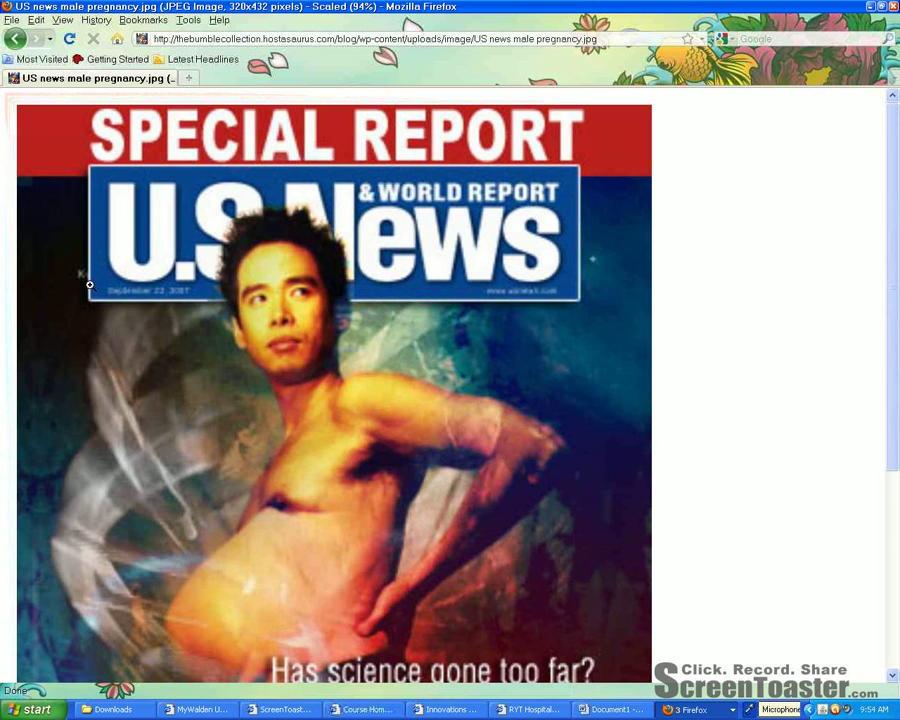
{"action": "mouse_move", "coordinate": [593, 268]}
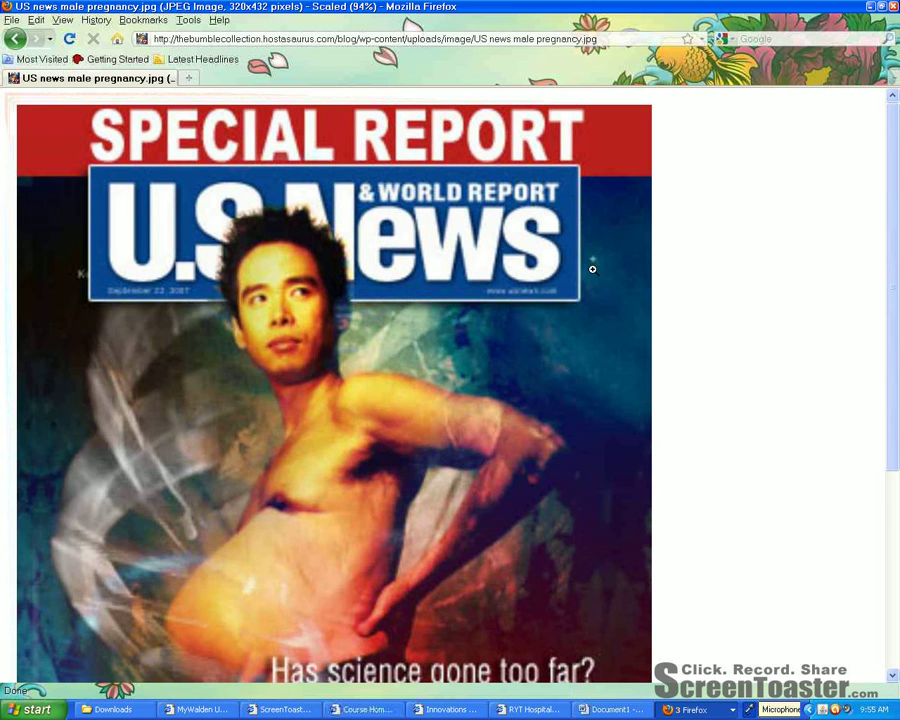
{"action": "mouse_move", "coordinate": [808, 303]}
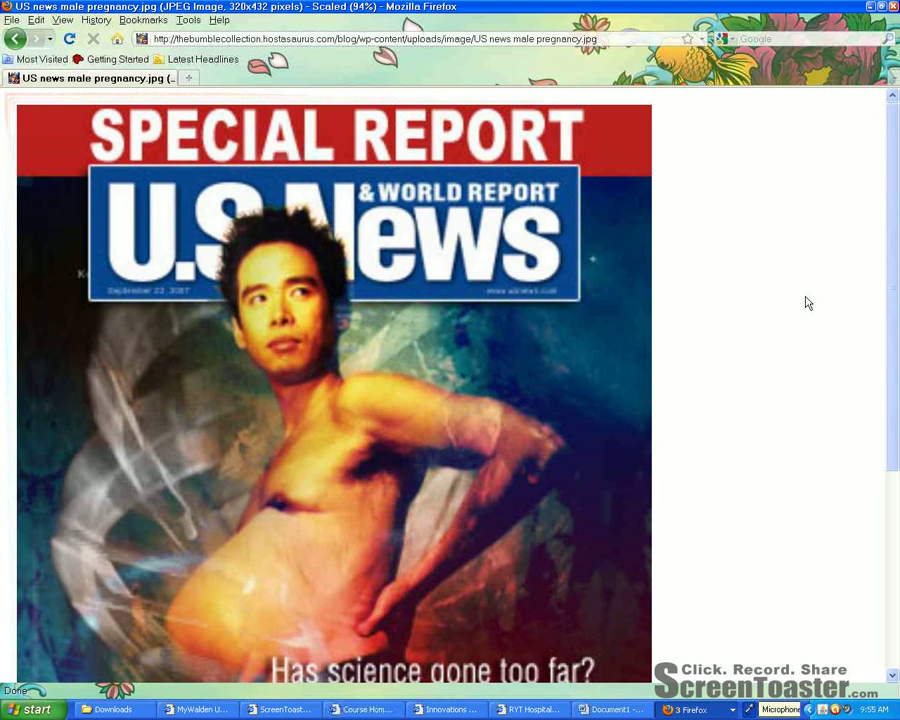
{"action": "mouse_move", "coordinate": [845, 249]}
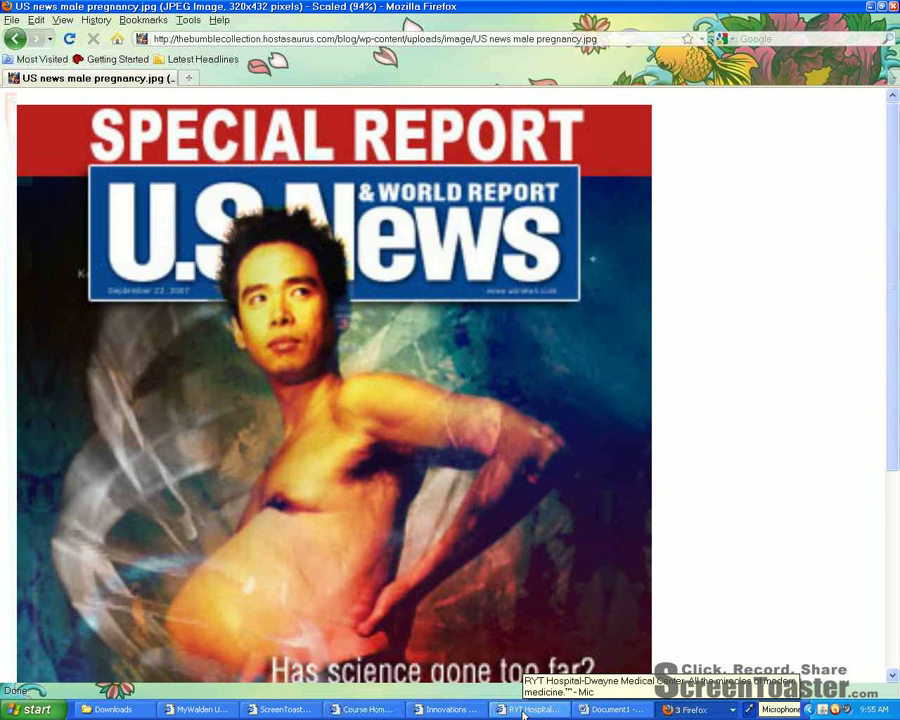
{"action": "left_click", "coordinate": [528, 709]}
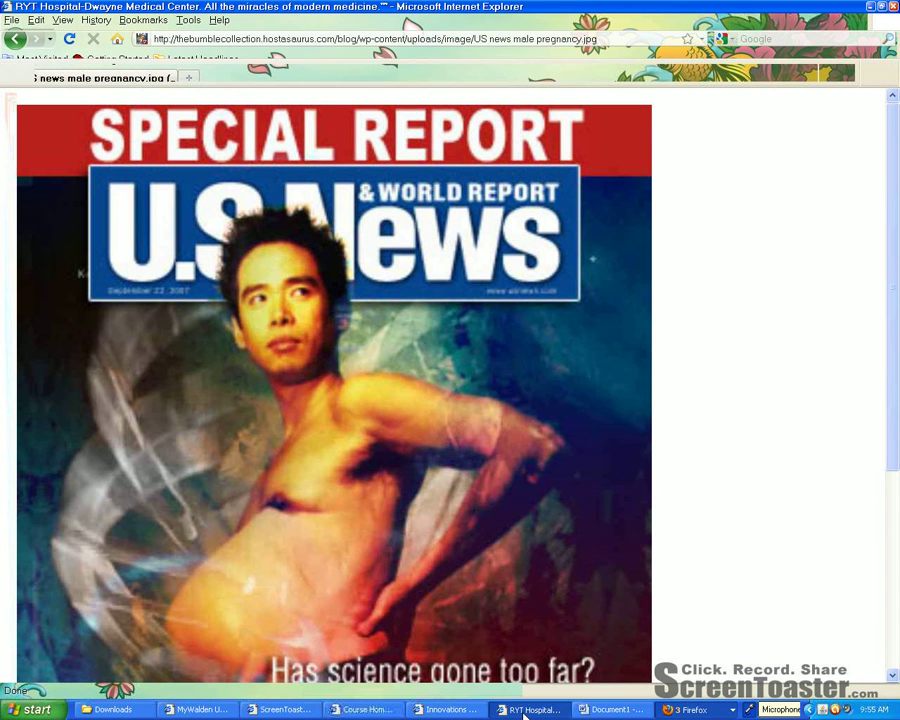
- Go from the RYT Hospital home page to the Patient Care services list
{"action": "left_click", "coordinate": [530, 709]}
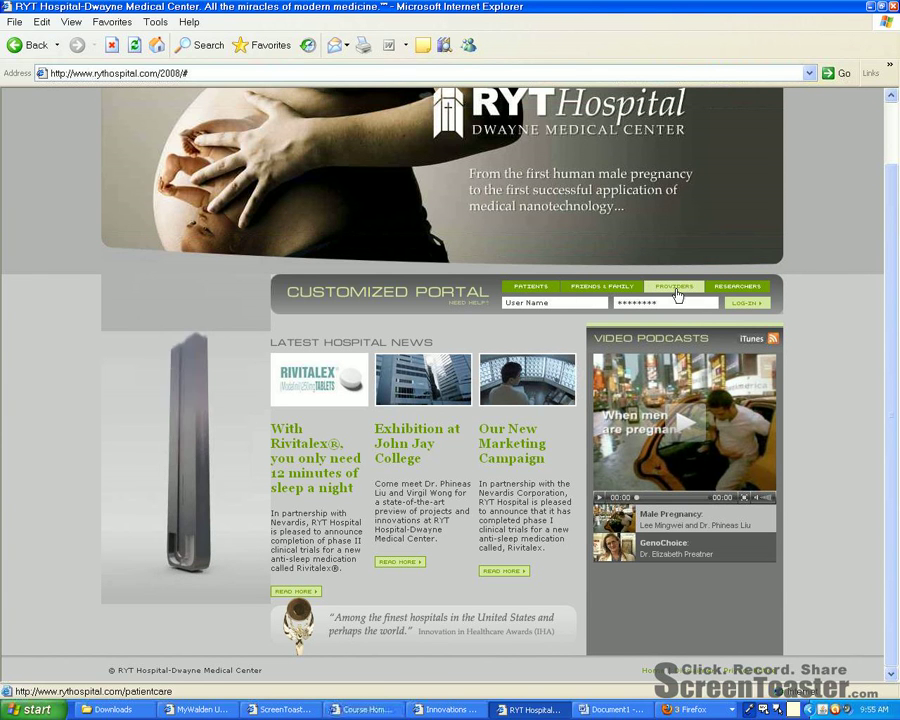
{"action": "mouse_move", "coordinate": [675, 293]}
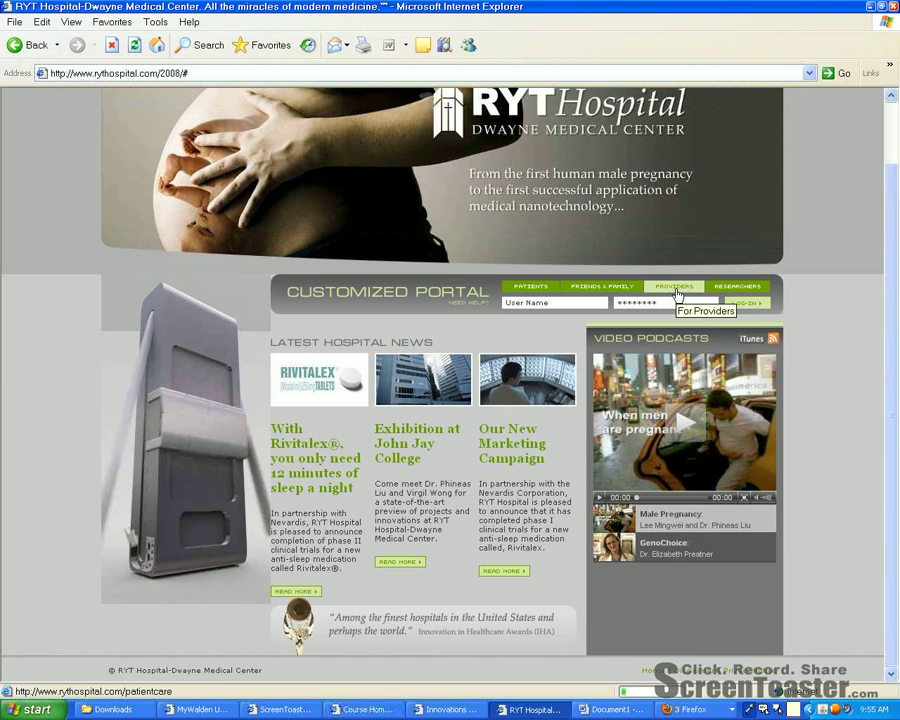
{"action": "left_click", "coordinate": [673, 287]}
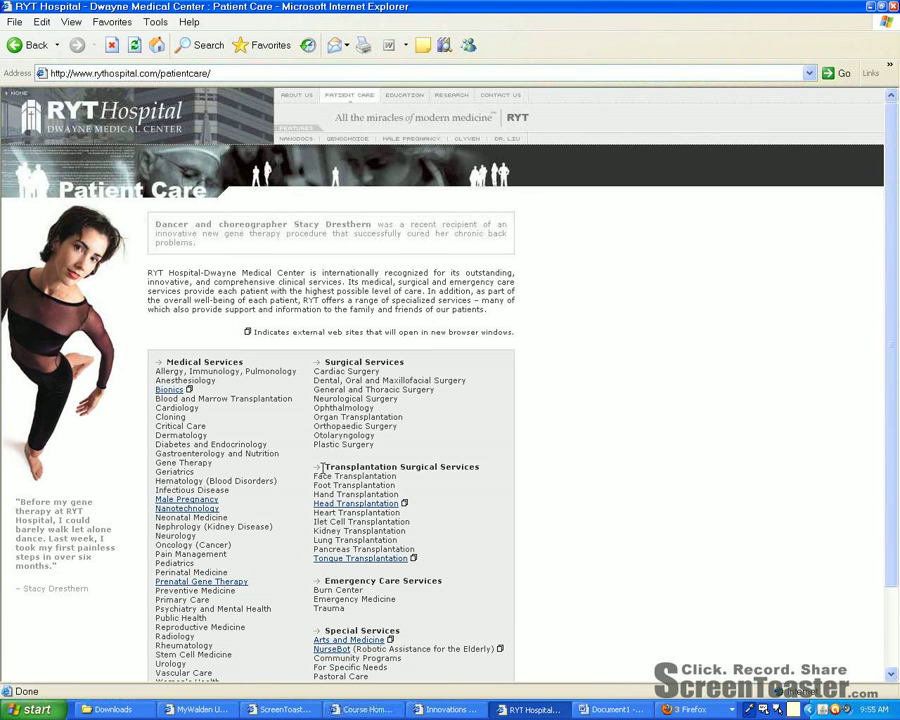
{"action": "scroll", "scroll_direction": "down", "scroll_amount": 3}
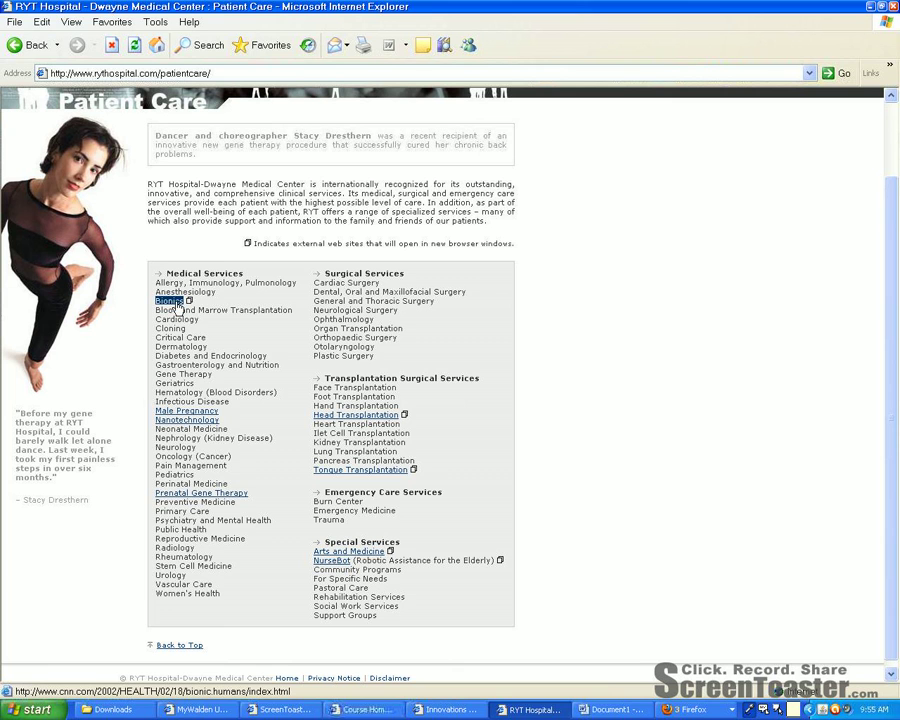
{"action": "mouse_move", "coordinate": [180, 310]}
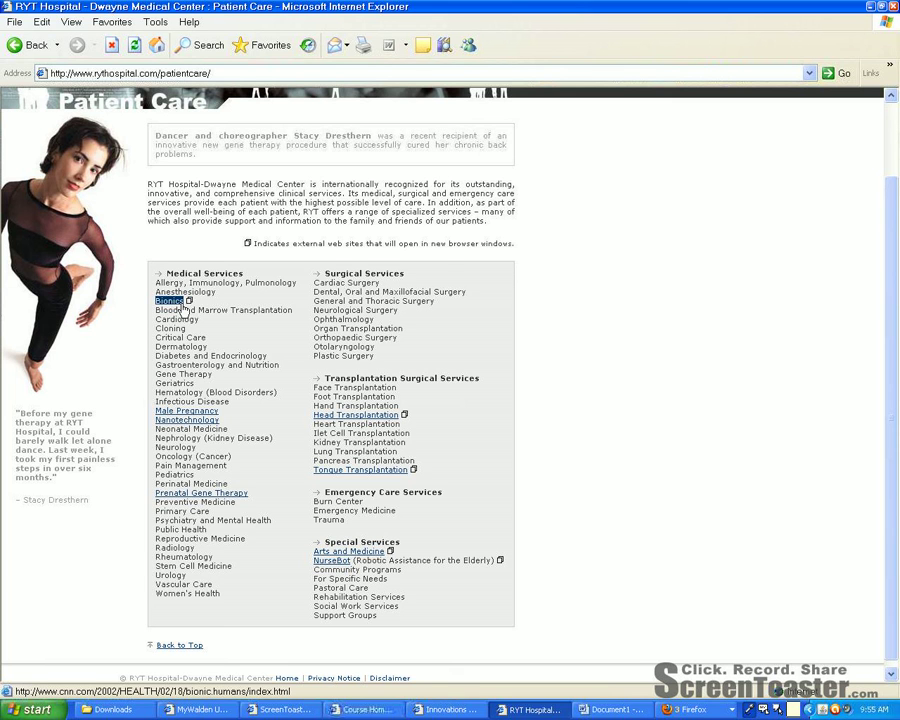
- Read the CNN 'Bionics: It's not science fiction anymore' article from the Bionics link
{"action": "left_click", "coordinate": [168, 301]}
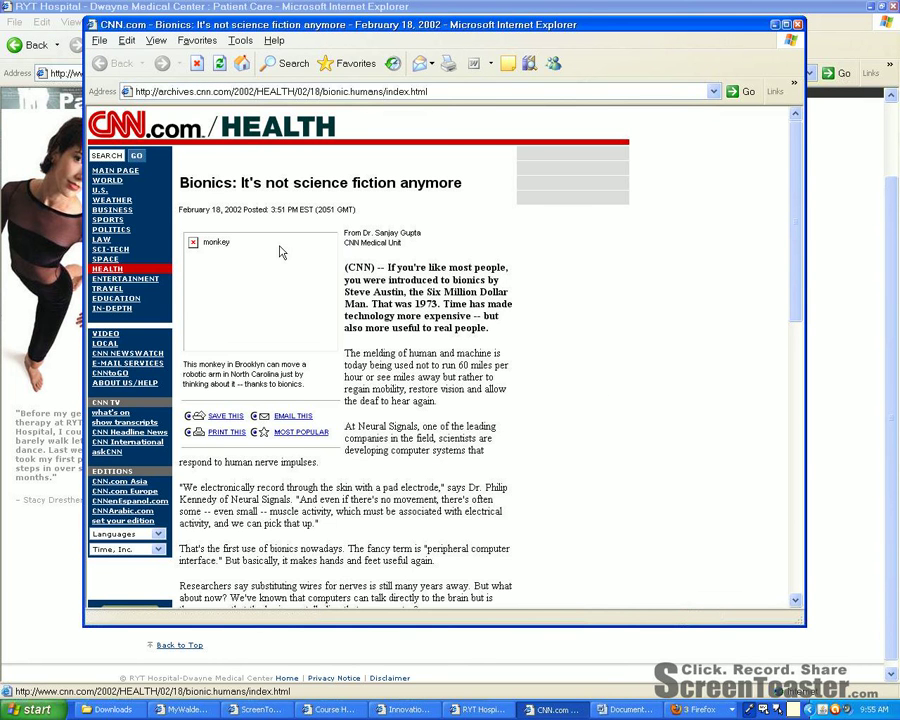
{"action": "mouse_move", "coordinate": [587, 477]}
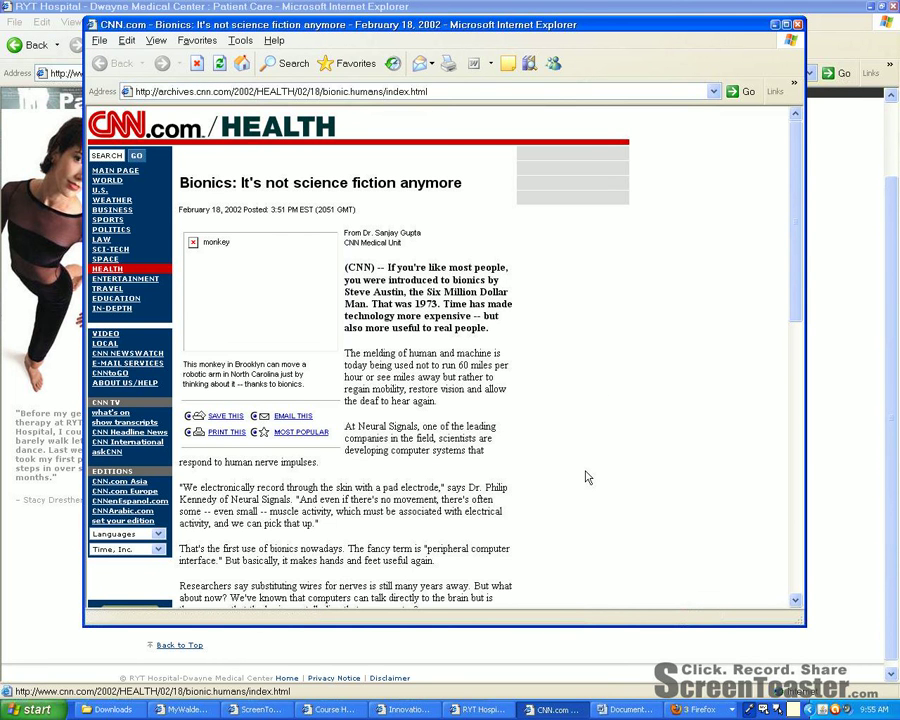
{"action": "scroll", "scroll_direction": "down", "scroll_amount": 3}
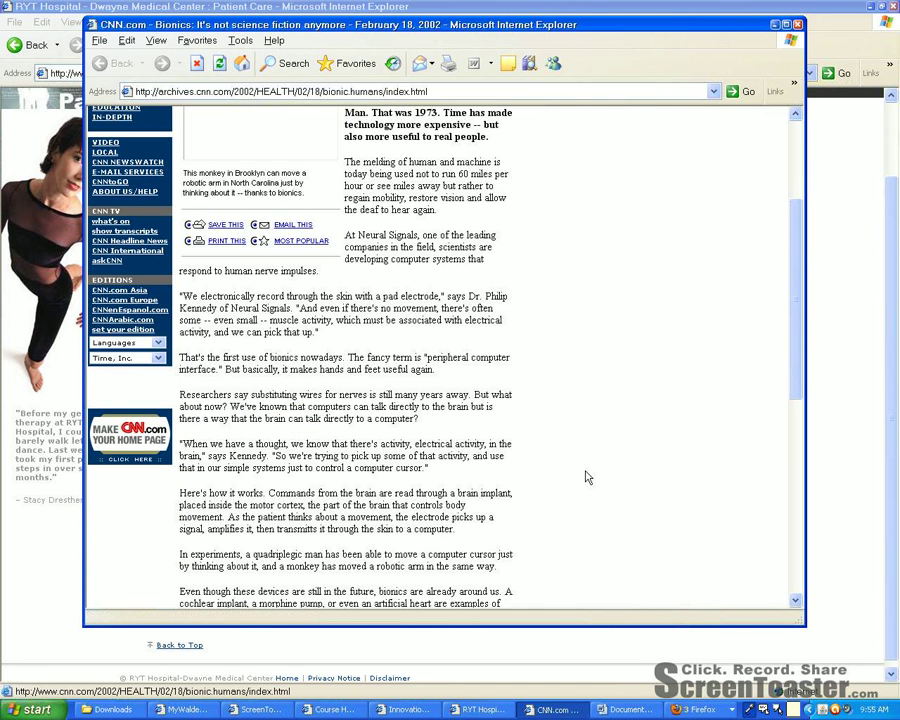
{"action": "scroll", "scroll_direction": "down", "scroll_amount": 3}
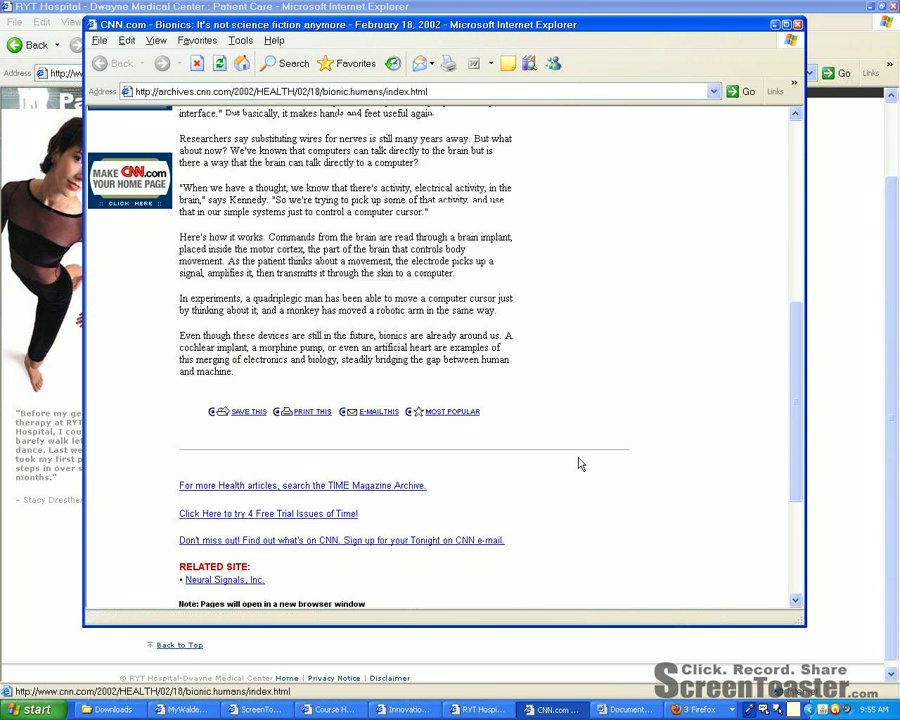
{"action": "scroll", "scroll_direction": "up", "scroll_amount": 3}
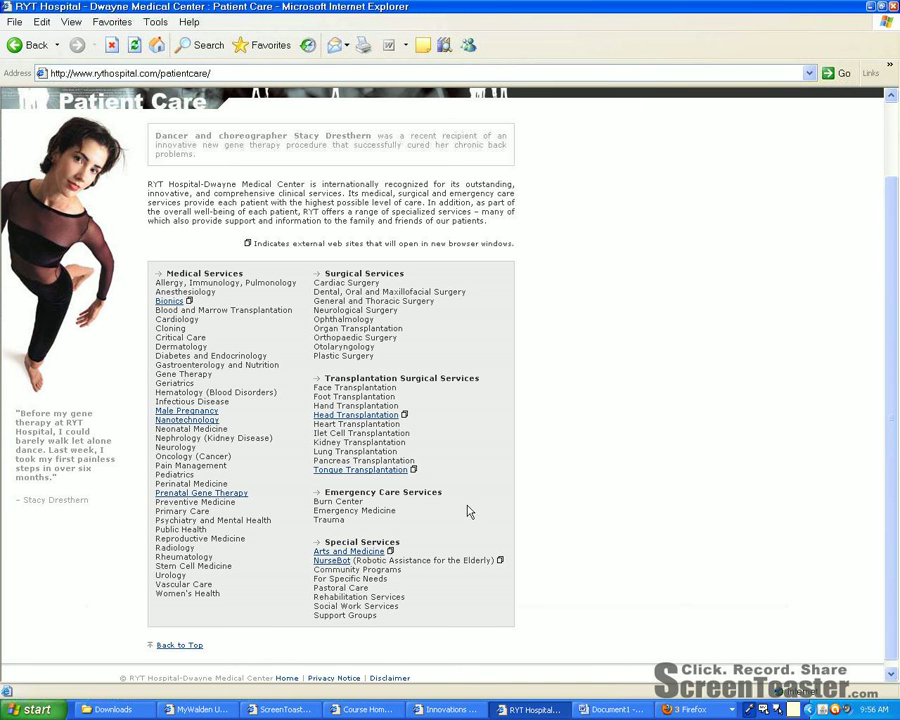
{"action": "mouse_move", "coordinate": [497, 527]}
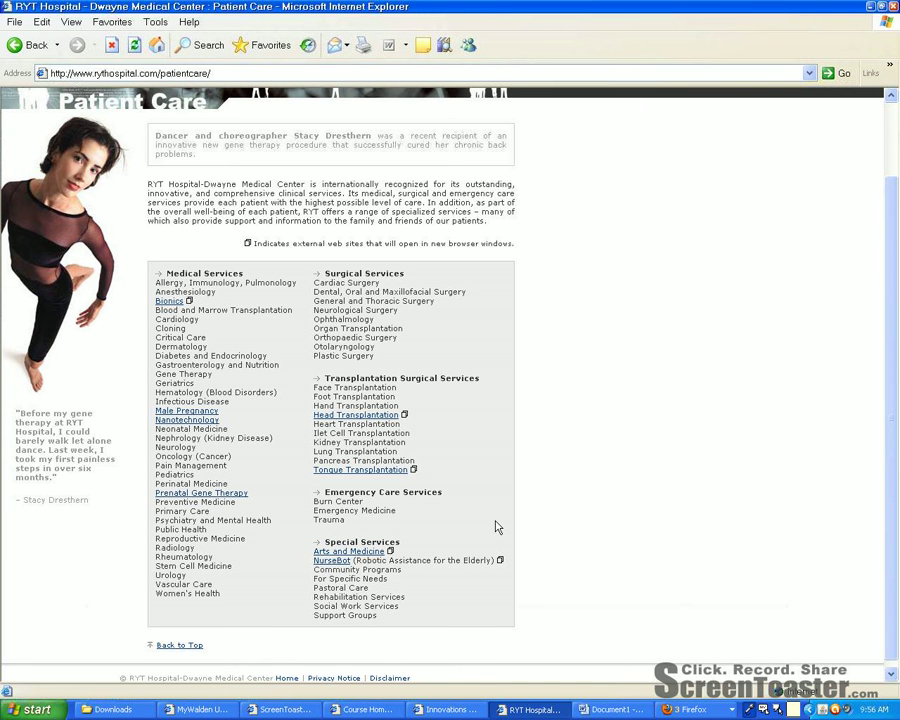
{"action": "mouse_move", "coordinate": [355, 414]}
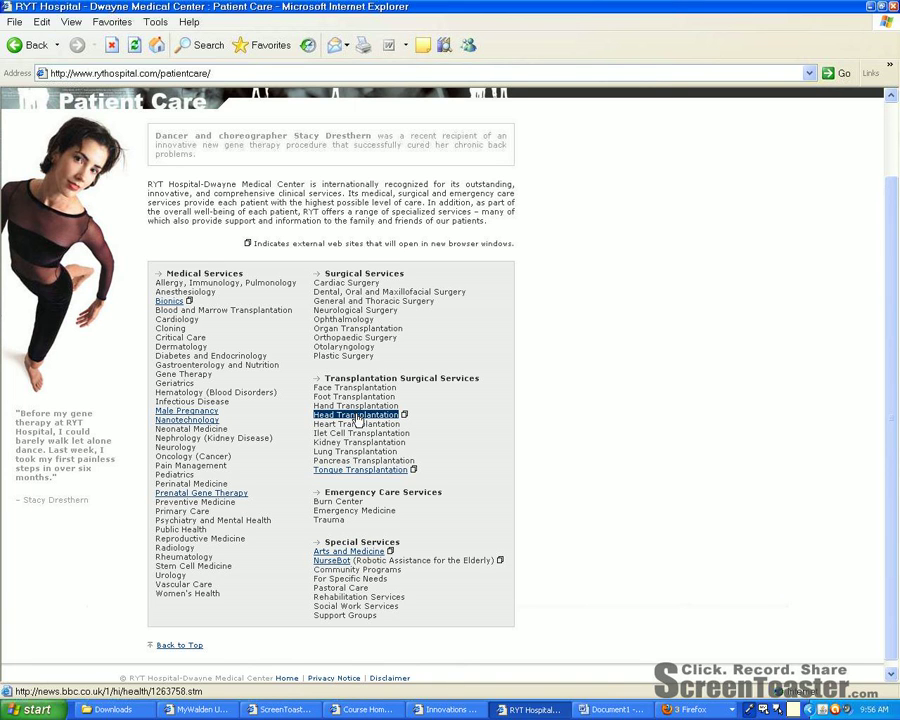
{"action": "mouse_move", "coordinate": [186, 420]}
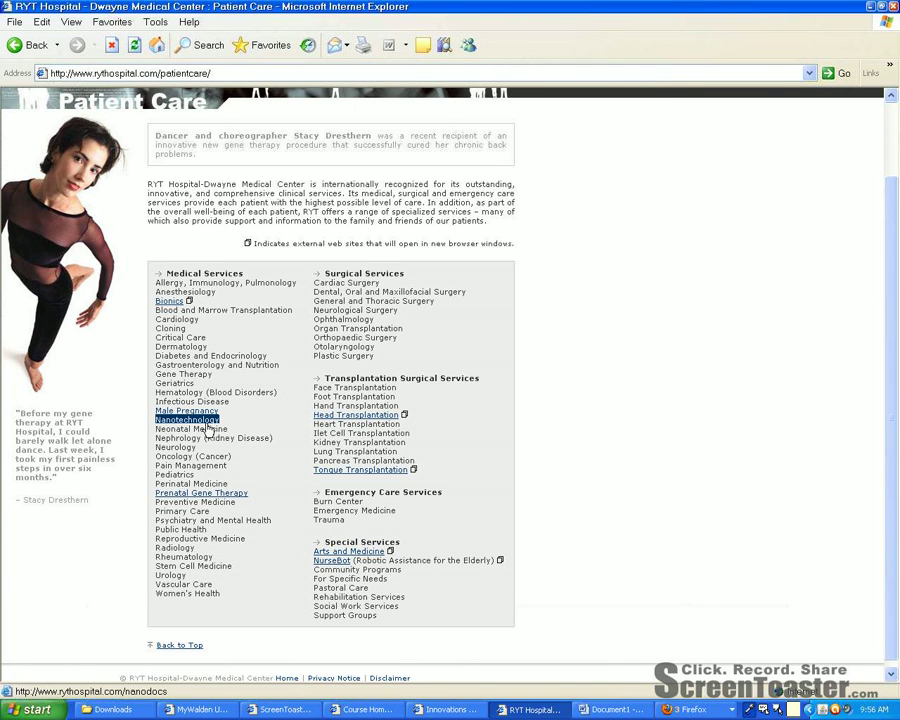
- Load the NanoDocs page from the Nanotechnology service link
{"action": "left_click", "coordinate": [187, 419]}
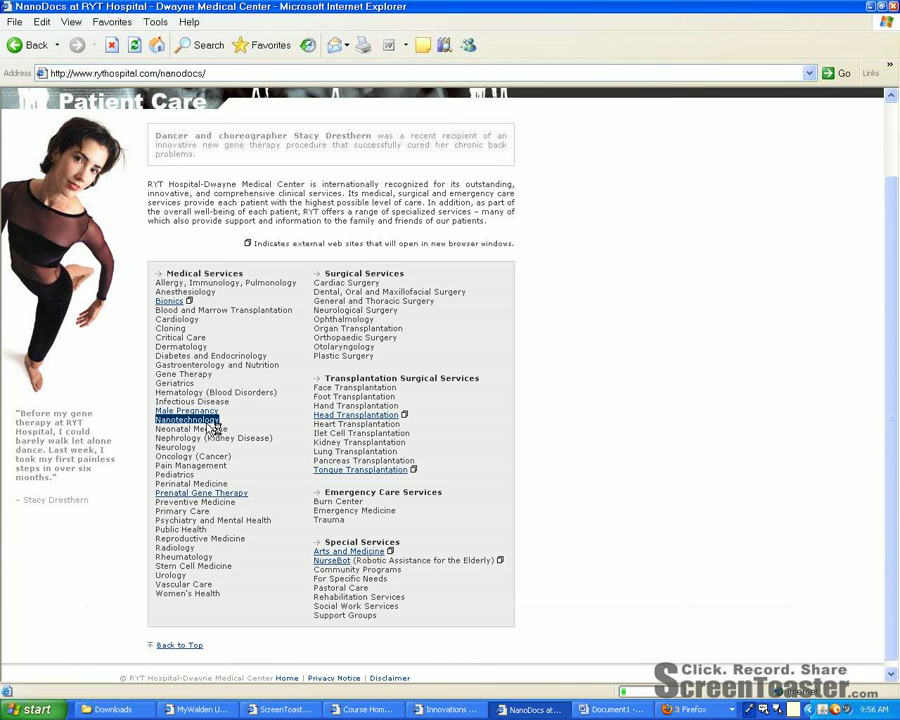
{"action": "left_click", "coordinate": [188, 419]}
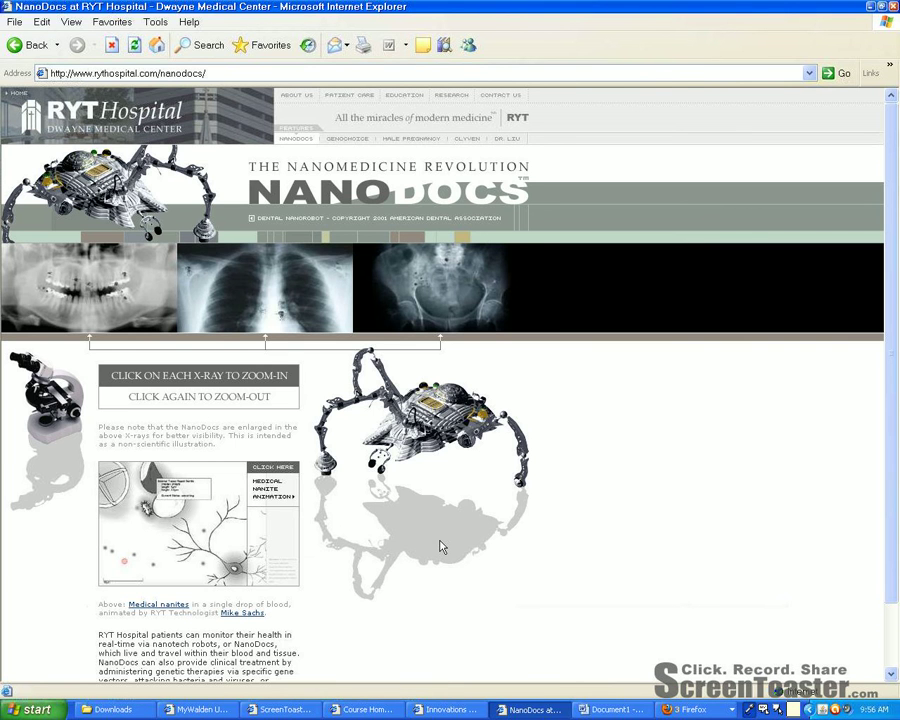
{"action": "mouse_move", "coordinate": [385, 478]}
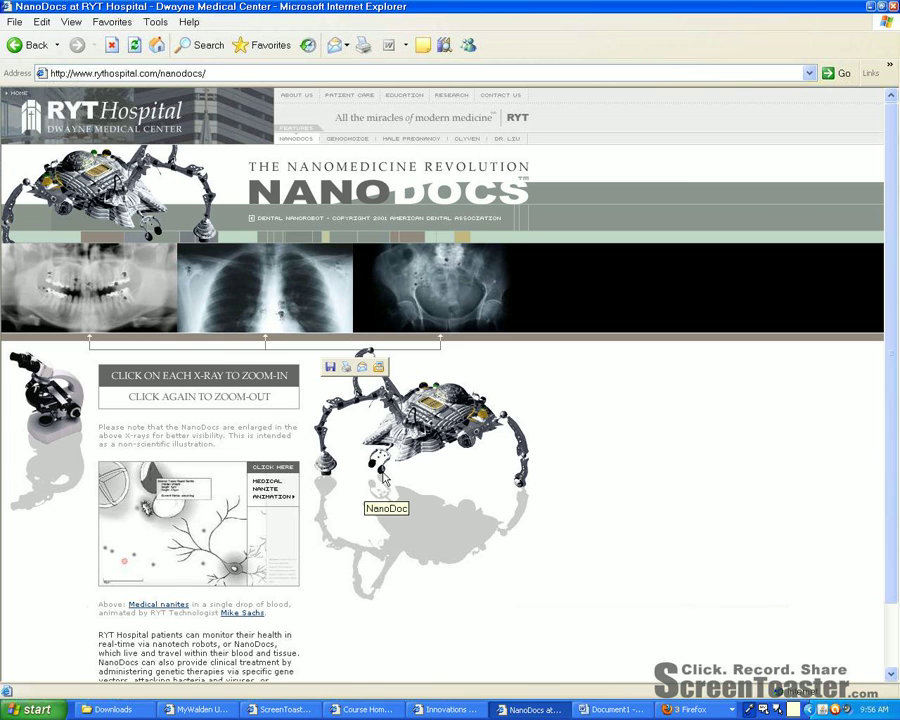
{"action": "mouse_move", "coordinate": [386, 478]}
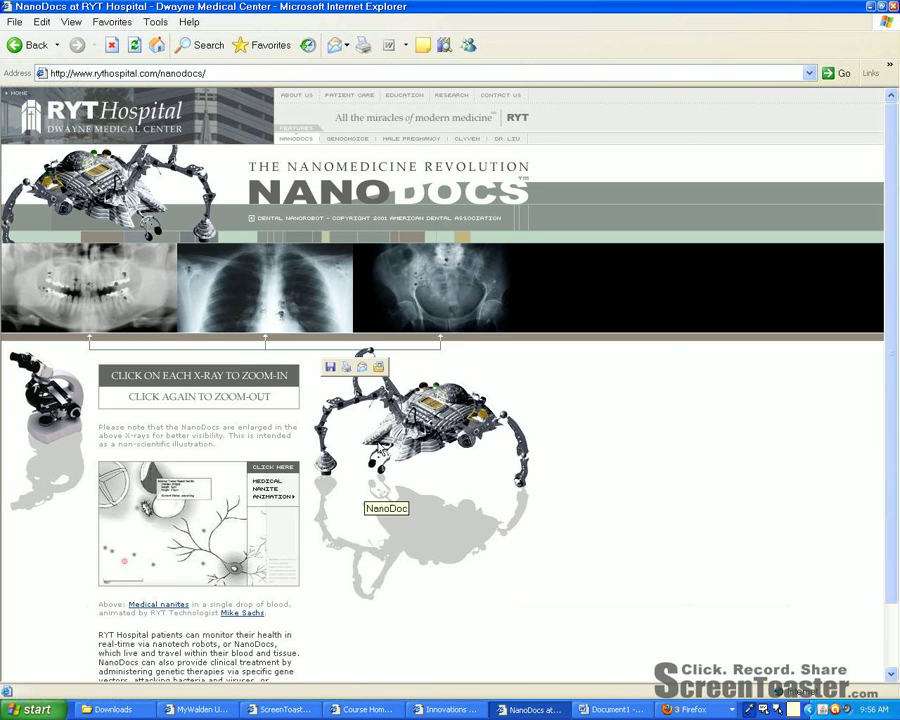
{"action": "mouse_move", "coordinate": [340, 521]}
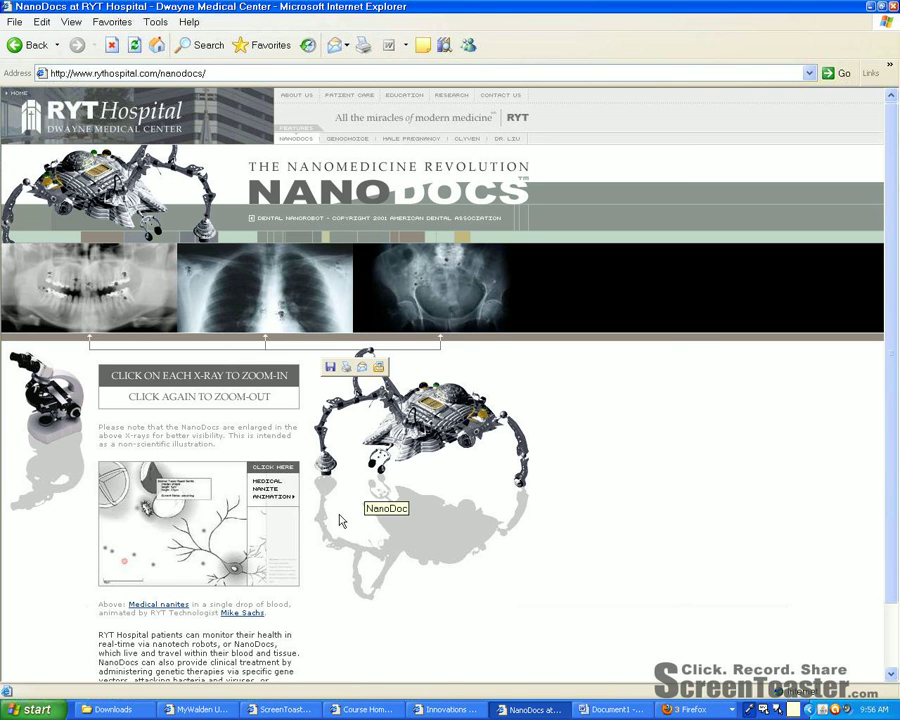
{"action": "mouse_move", "coordinate": [375, 488]}
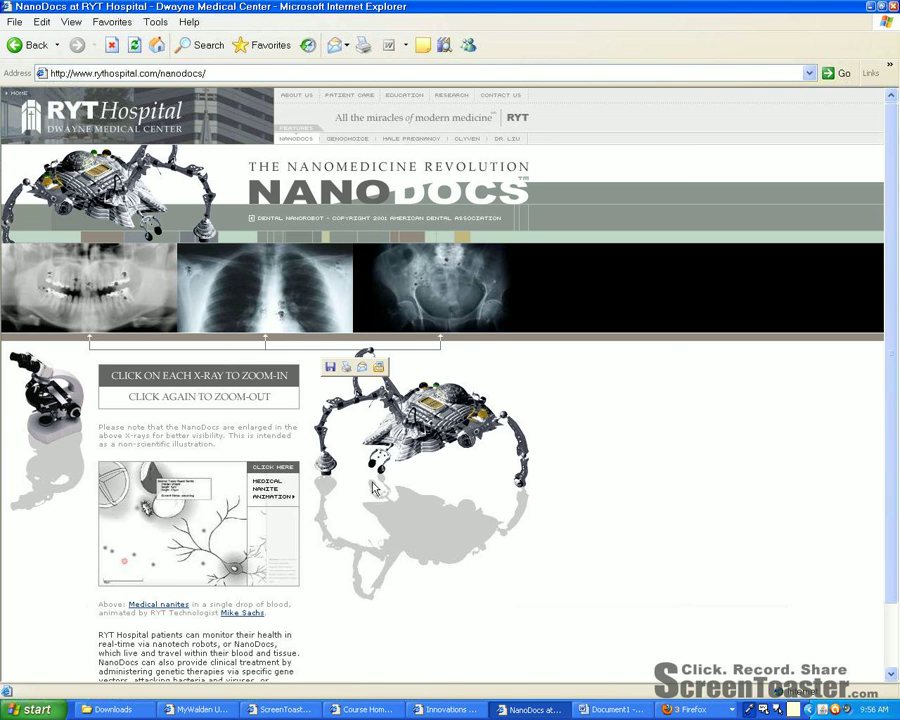
{"action": "mouse_move", "coordinate": [213, 554]}
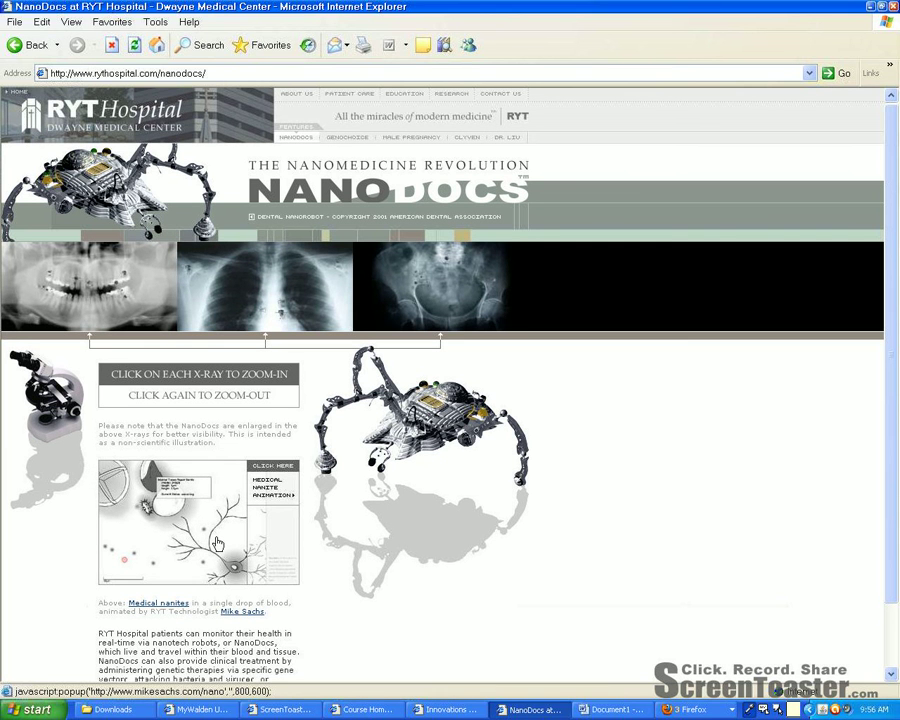
{"action": "scroll", "scroll_direction": "down", "scroll_amount": 3}
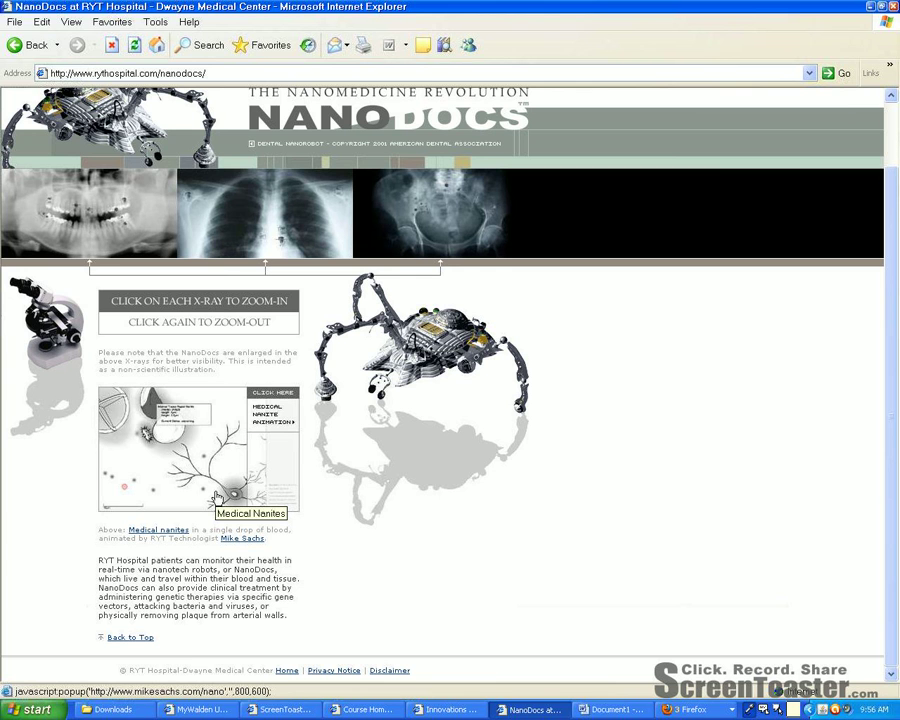
{"action": "mouse_move", "coordinate": [418, 530]}
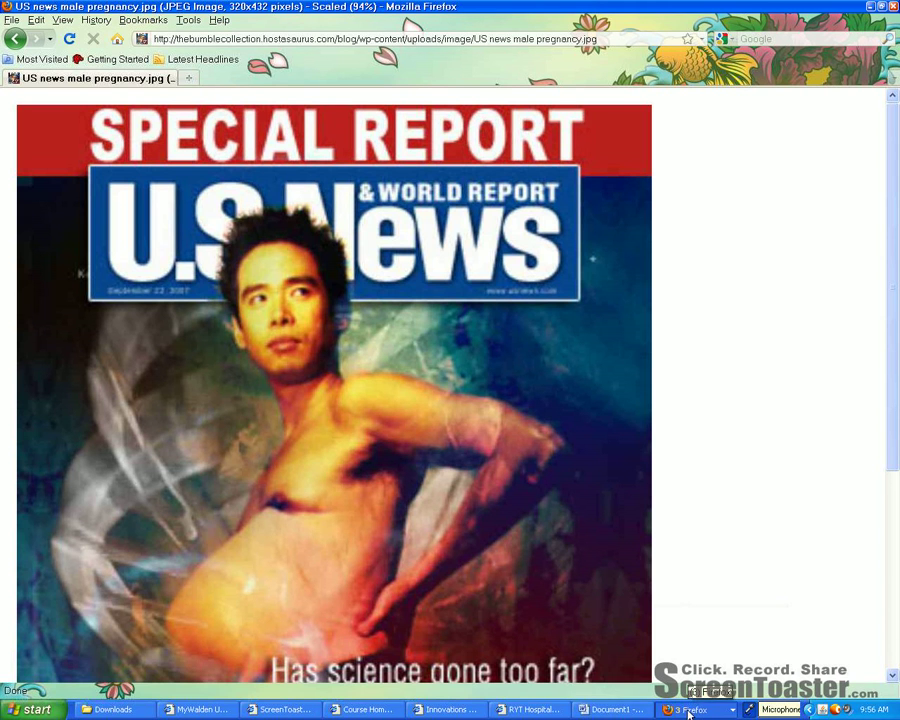
- Glance at the Firefox magazine cover and switch back toward the GenoChoice page
{"action": "left_click", "coordinate": [283, 709]}
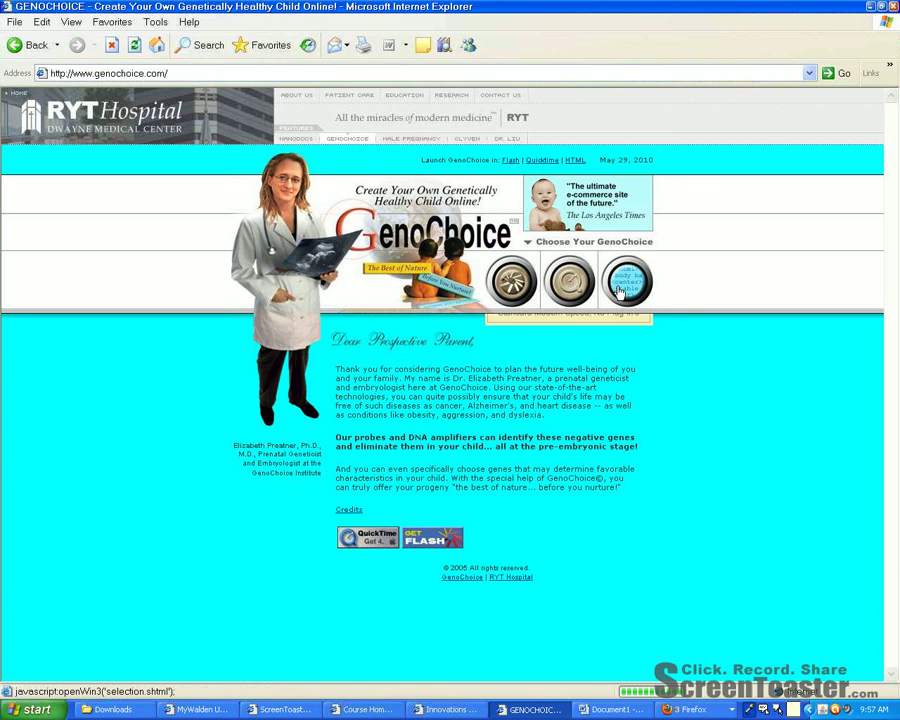
- Choose the clone-embryo GenoChoice option and run its thumb scan to the DNA profile login
{"action": "left_click", "coordinate": [627, 279]}
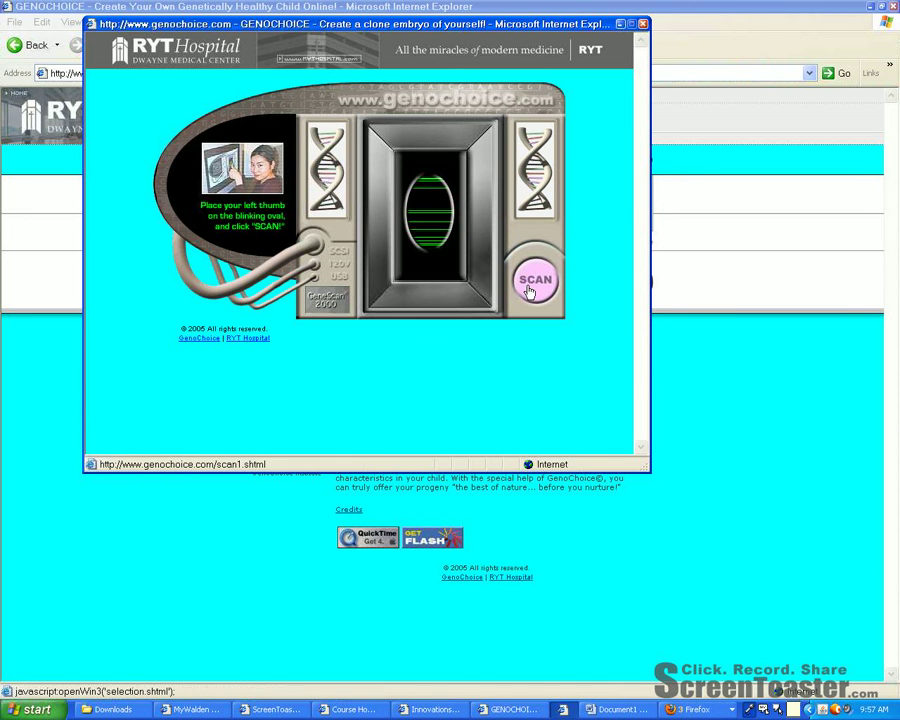
{"action": "left_click", "coordinate": [535, 279]}
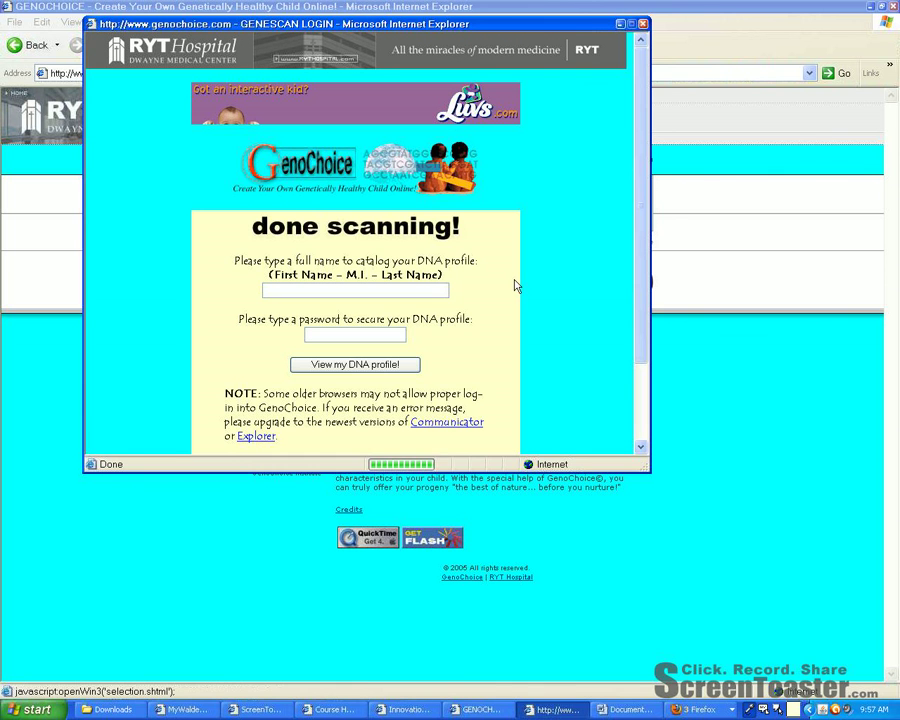
{"action": "mouse_move", "coordinate": [549, 320]}
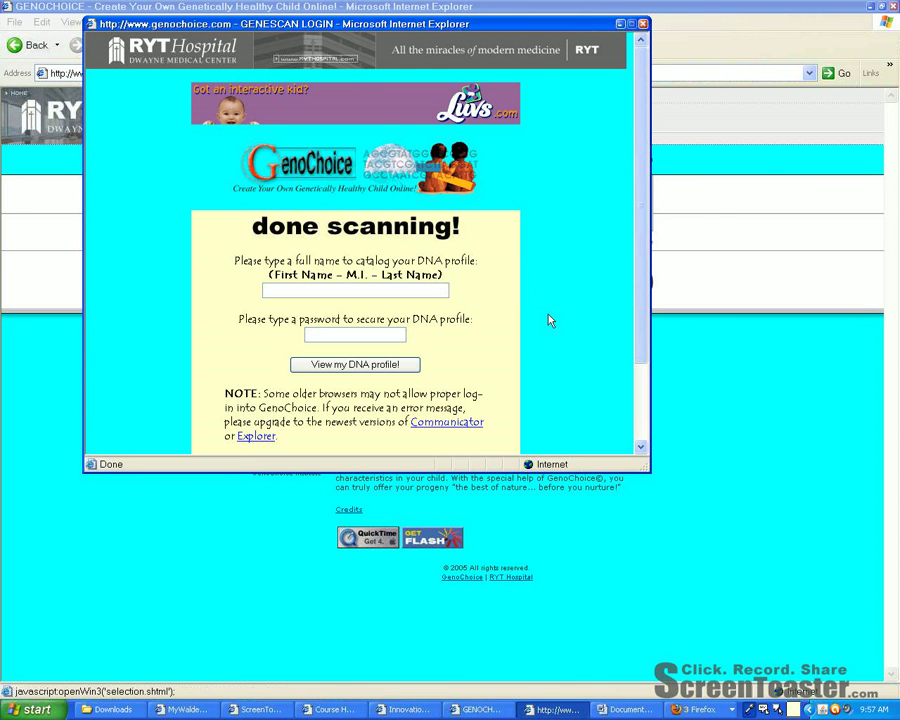
{"action": "mouse_move", "coordinate": [555, 316]}
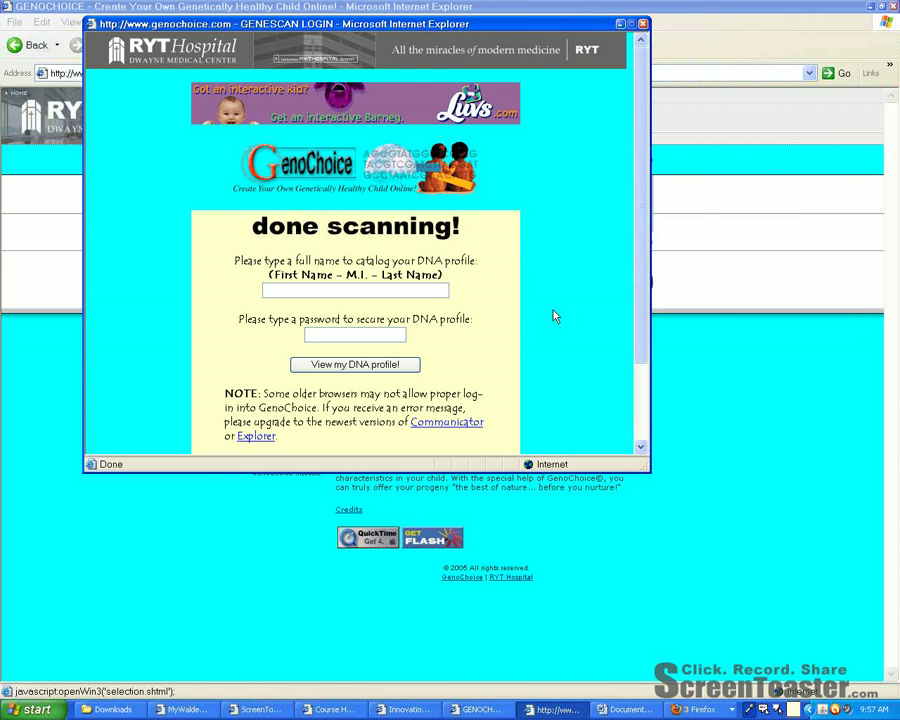
{"action": "mouse_move", "coordinate": [550, 313]}
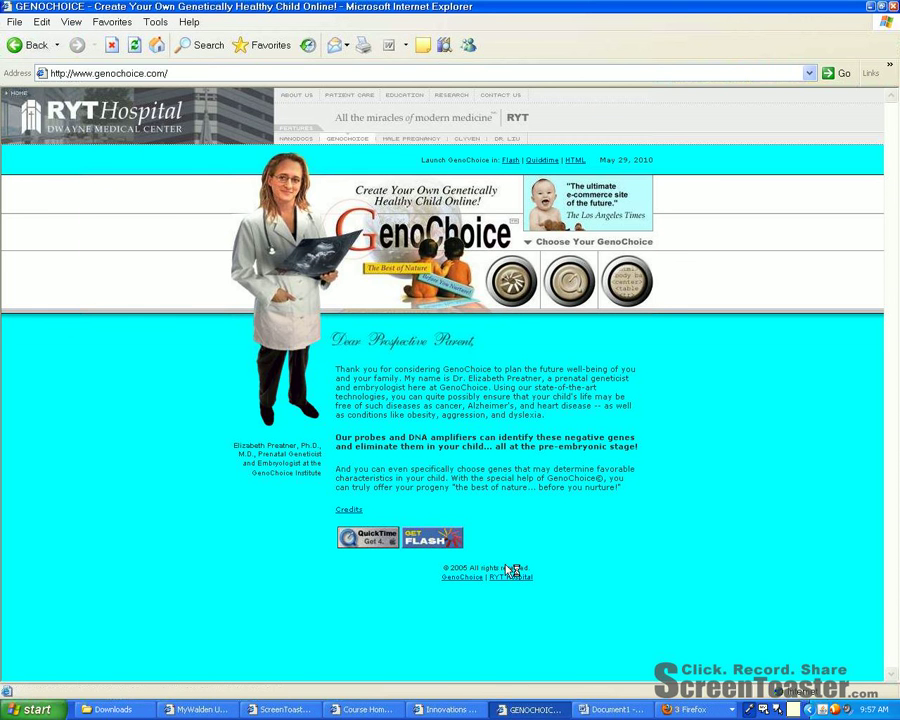
- Return to the Patient Care page via the RYT Hospital footer link and view its full services list
{"action": "left_click", "coordinate": [349, 95]}
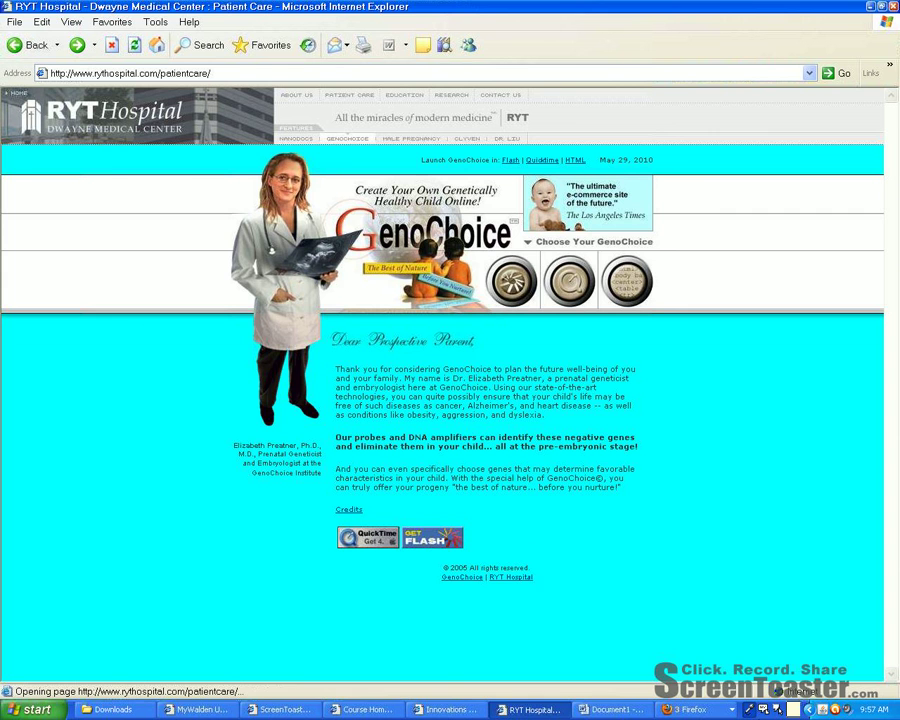
{"action": "left_click", "coordinate": [349, 95]}
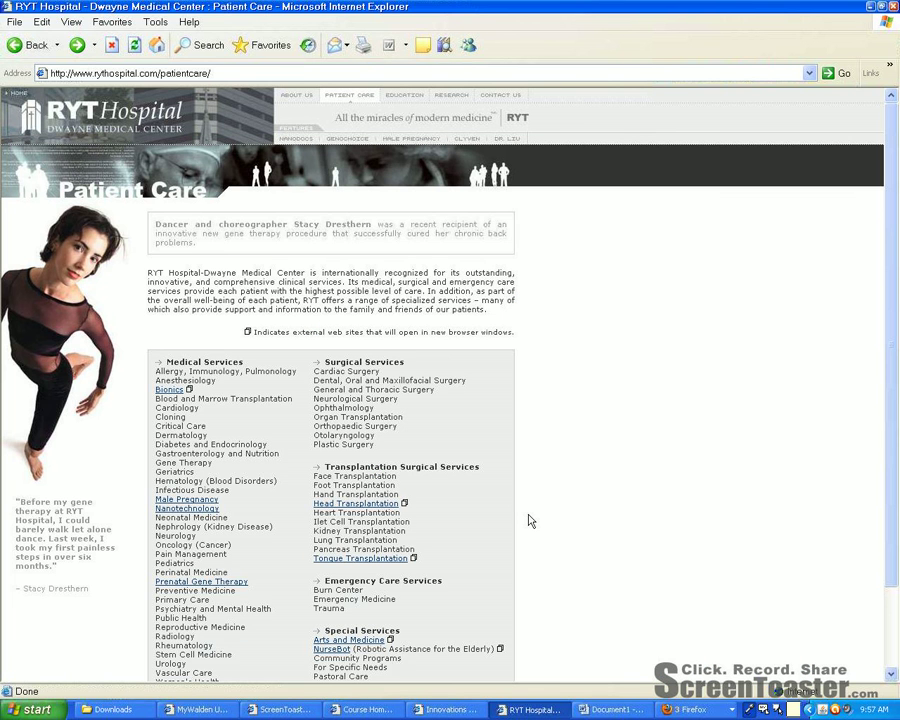
{"action": "scroll", "scroll_direction": "down", "scroll_amount": 3}
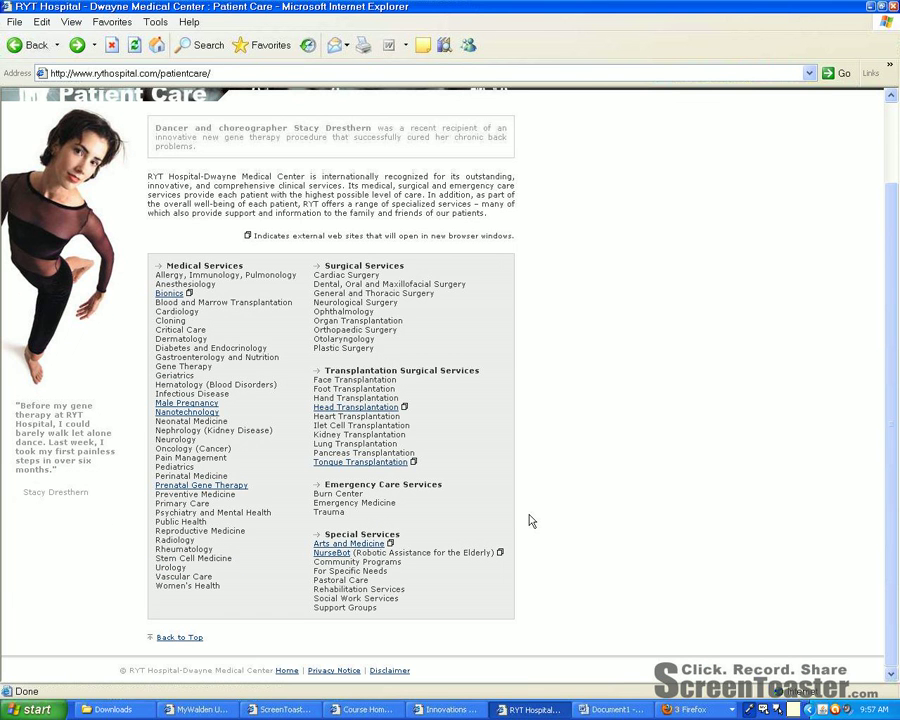
{"action": "mouse_move", "coordinate": [565, 538]}
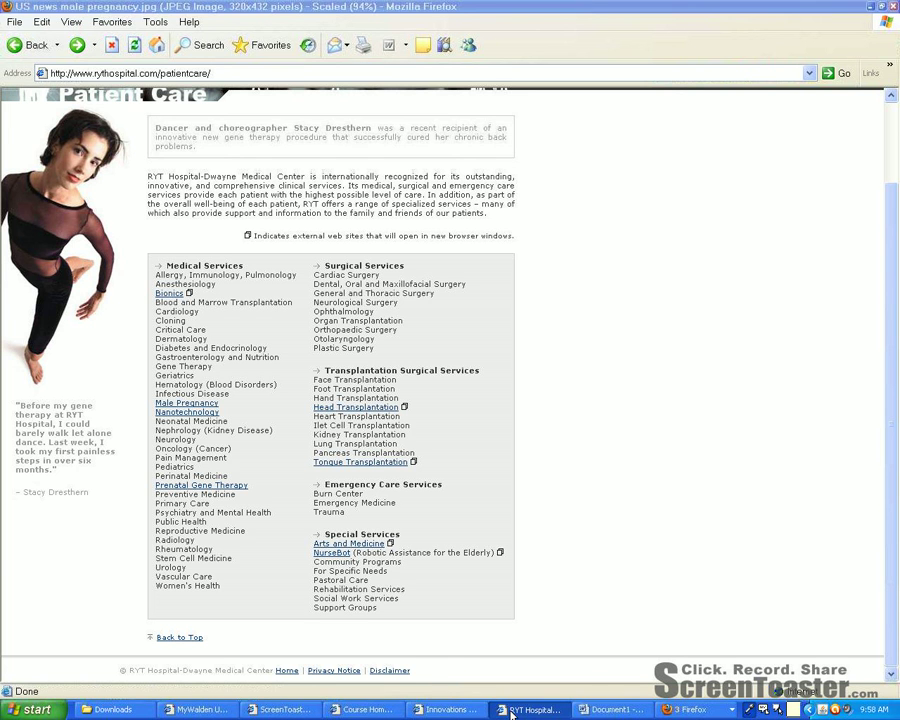
- Review the 2008 RYT Hospital homepage news and podcasts, then bring Word forward
{"action": "left_click", "coordinate": [530, 709]}
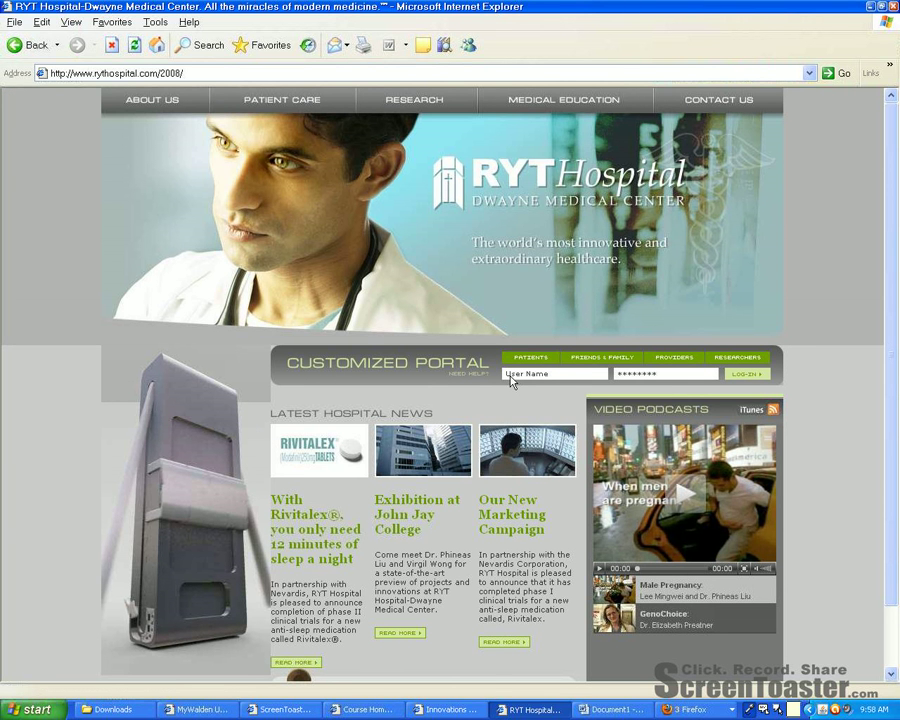
{"action": "scroll", "scroll_direction": "down", "scroll_amount": 3}
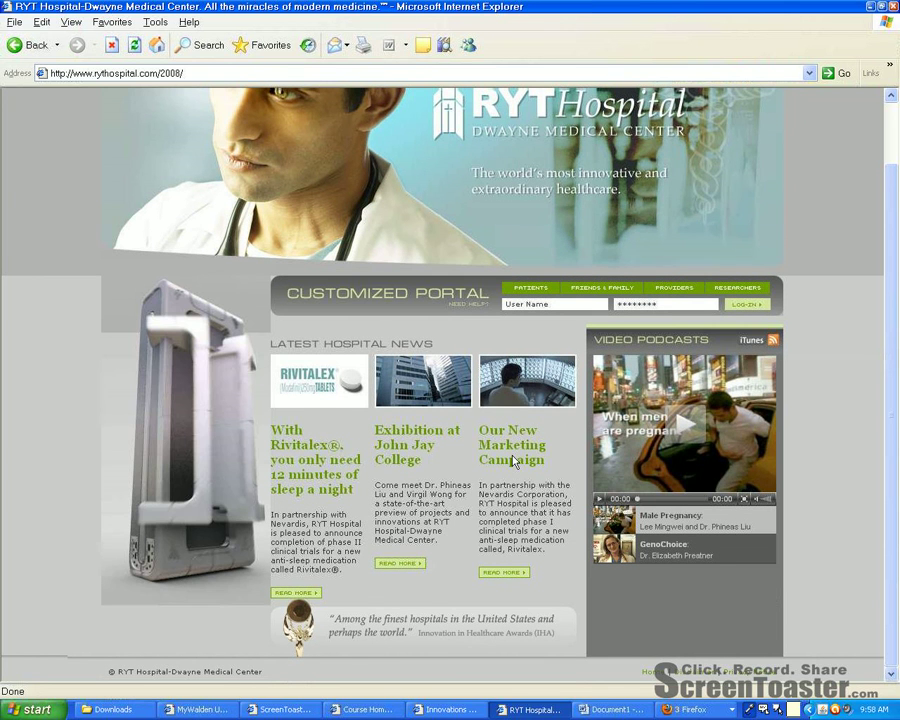
{"action": "left_click", "coordinate": [611, 709]}
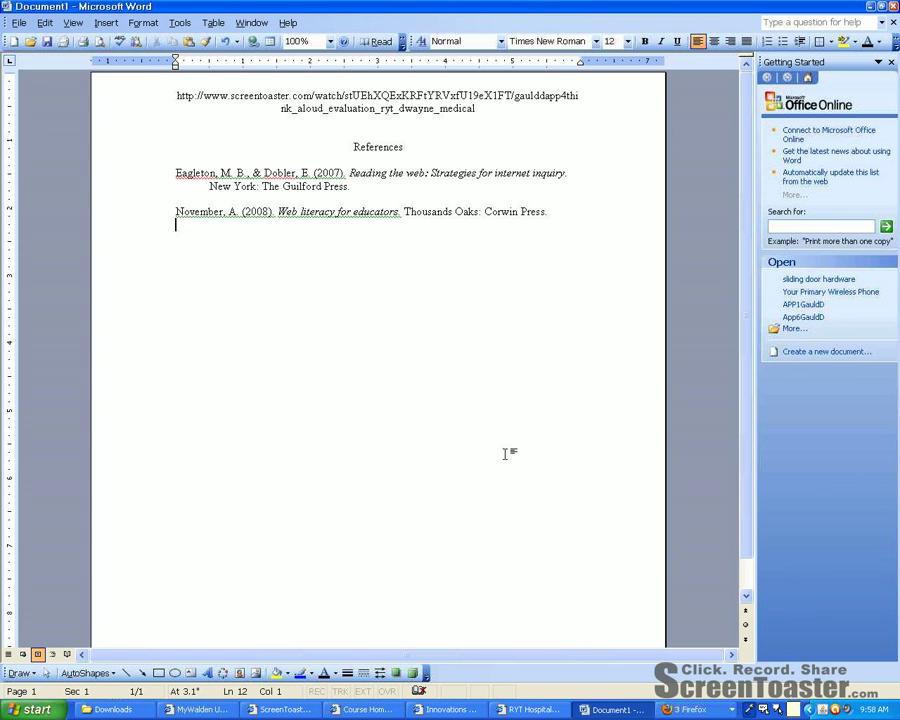
{"action": "mouse_move", "coordinate": [241, 204]}
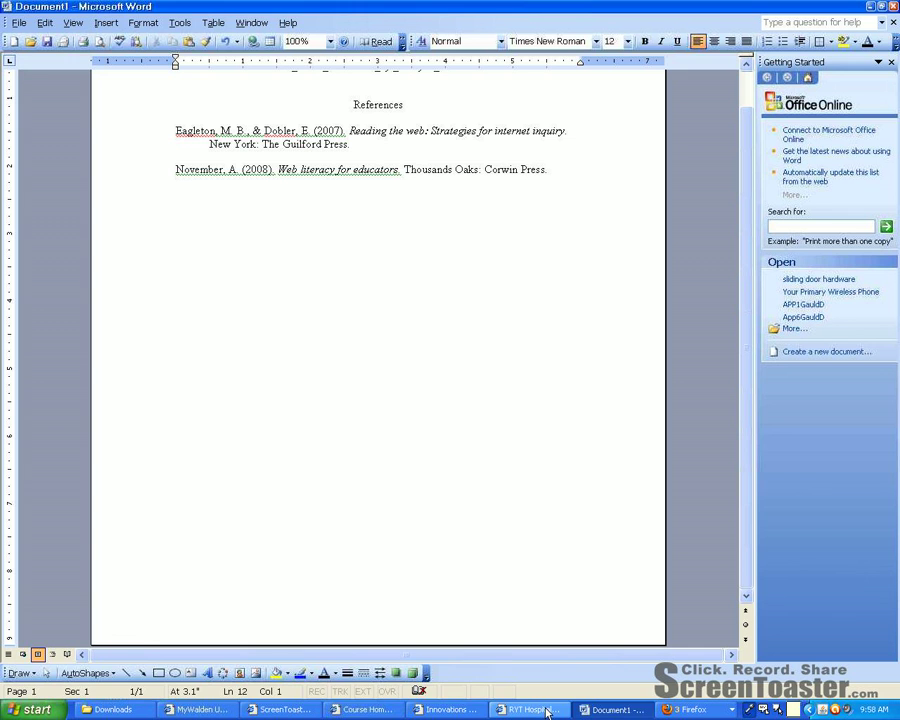
- Show the Word document with the screencast link and two-book References list
{"action": "left_click", "coordinate": [280, 709]}
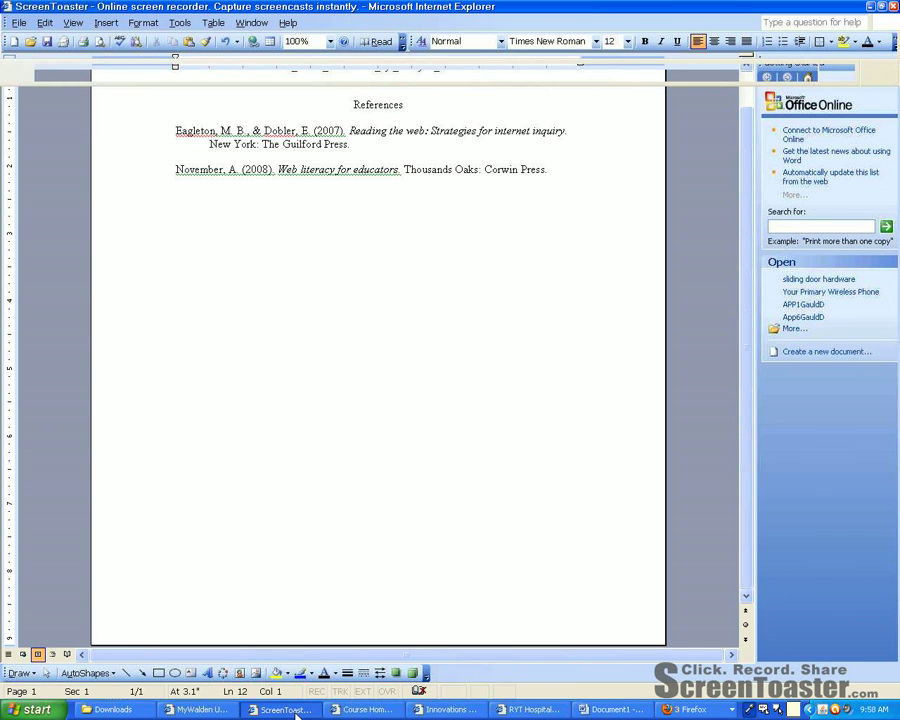
- Bring the ScreenToaster recorder forward, showing the recording in progress at 7:03
{"action": "left_click", "coordinate": [280, 709]}
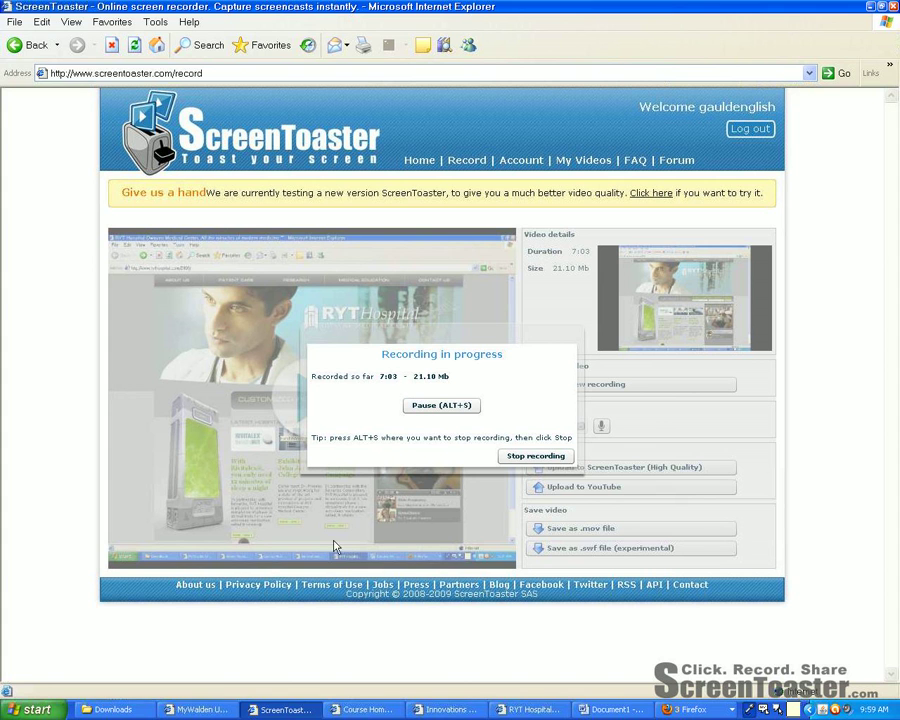
{"action": "mouse_move", "coordinate": [562, 497]}
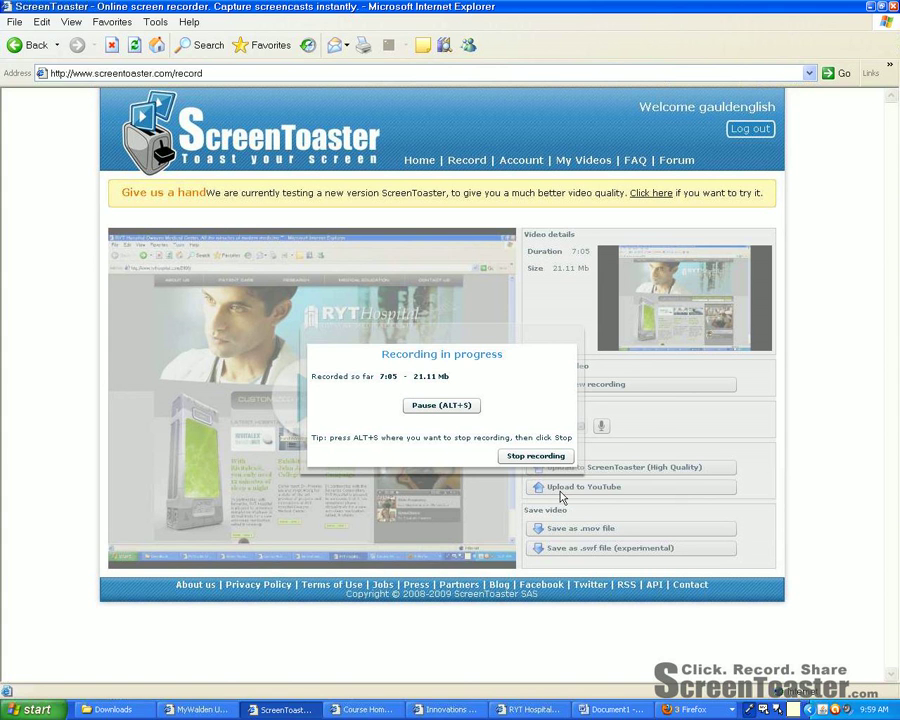